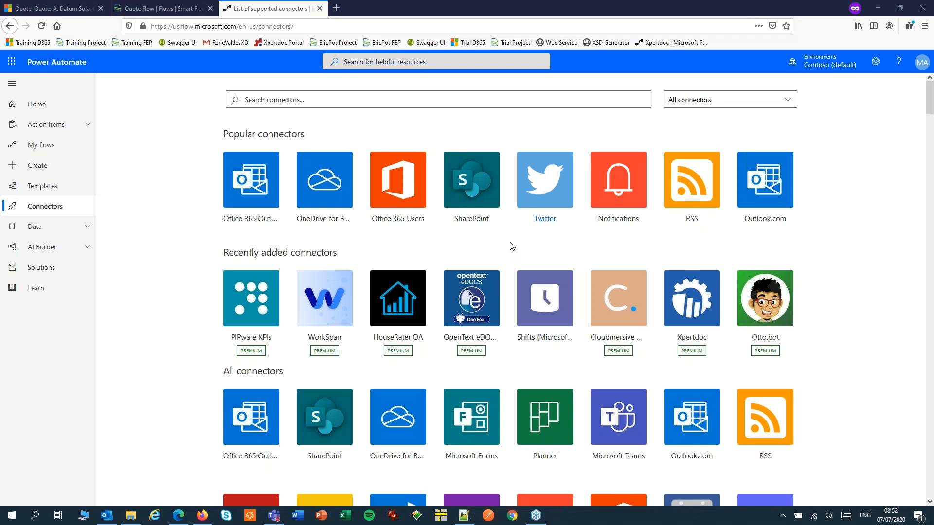
pyautogui.moveTo(676, 299)
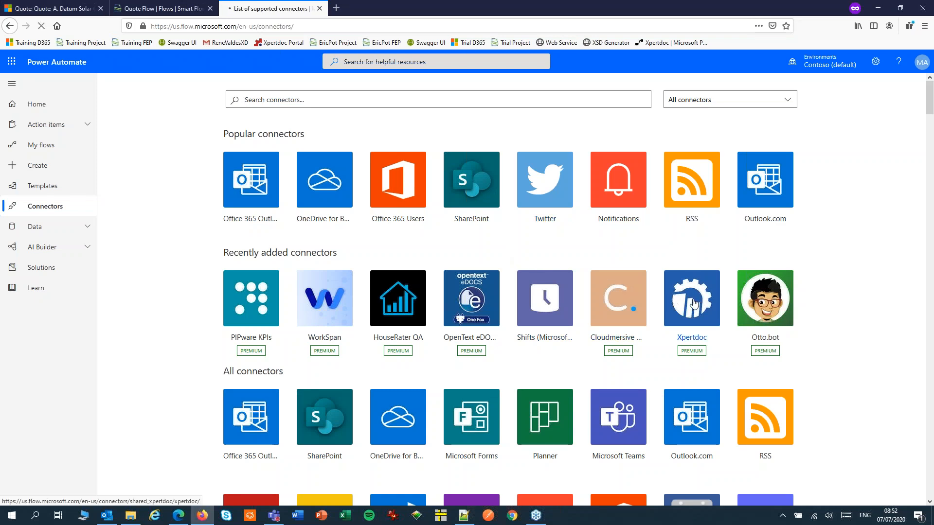
# - Open the Xpertdoc connector tile under Recently added connectors to view its details
pyautogui.click(691, 298)
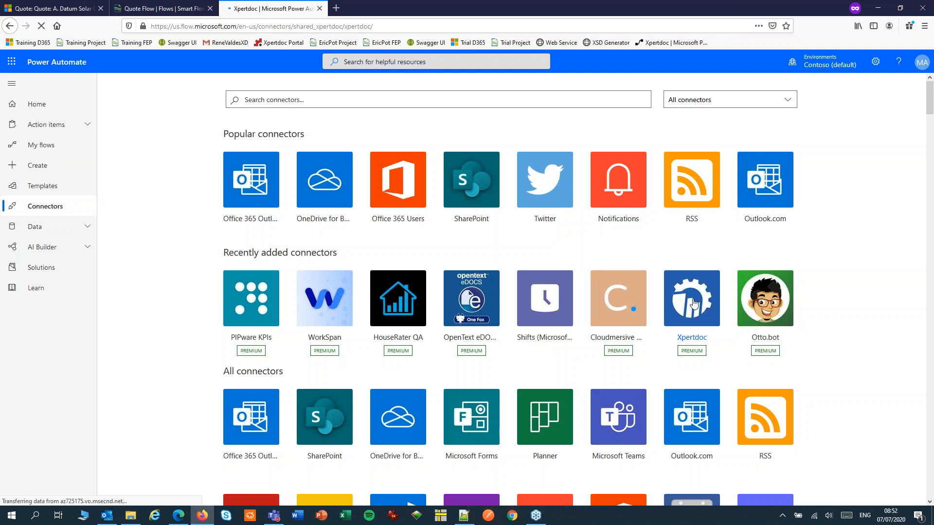
pyautogui.click(690, 299)
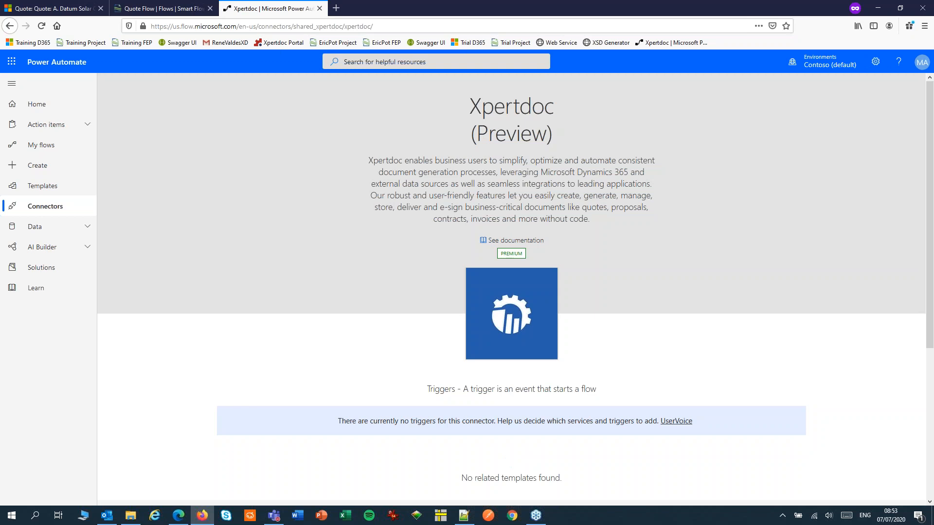
# - Switch to the Smart Flows browser tab showing the Quote Flow's HTTP request block
pyautogui.click(163, 9)
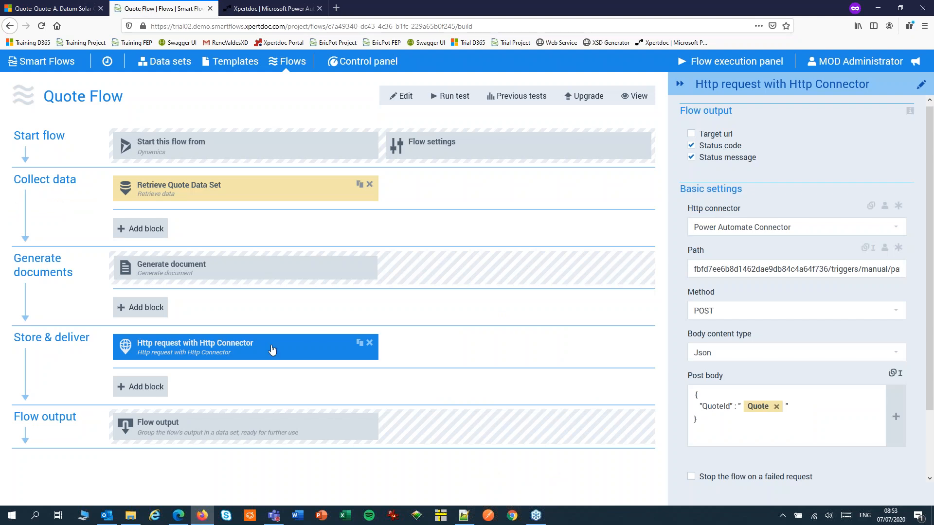
pyautogui.moveTo(506, 412)
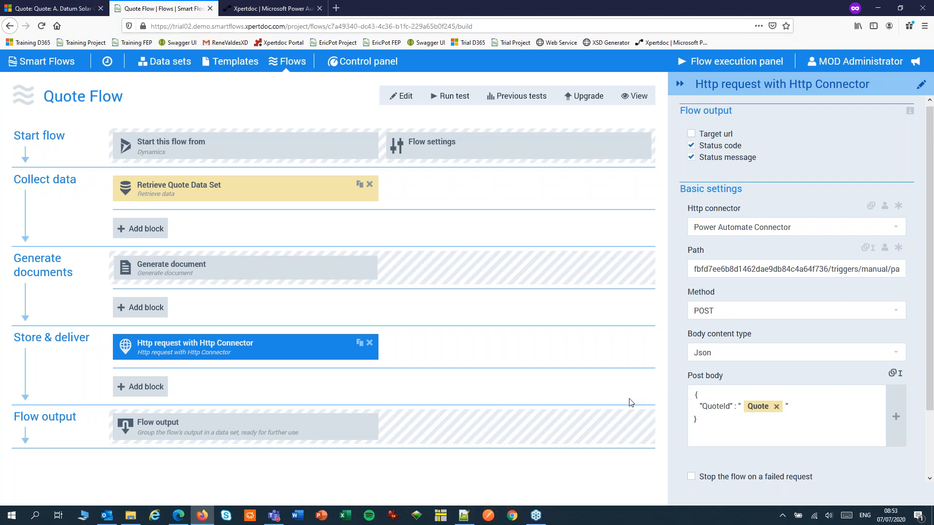
pyautogui.moveTo(753, 282)
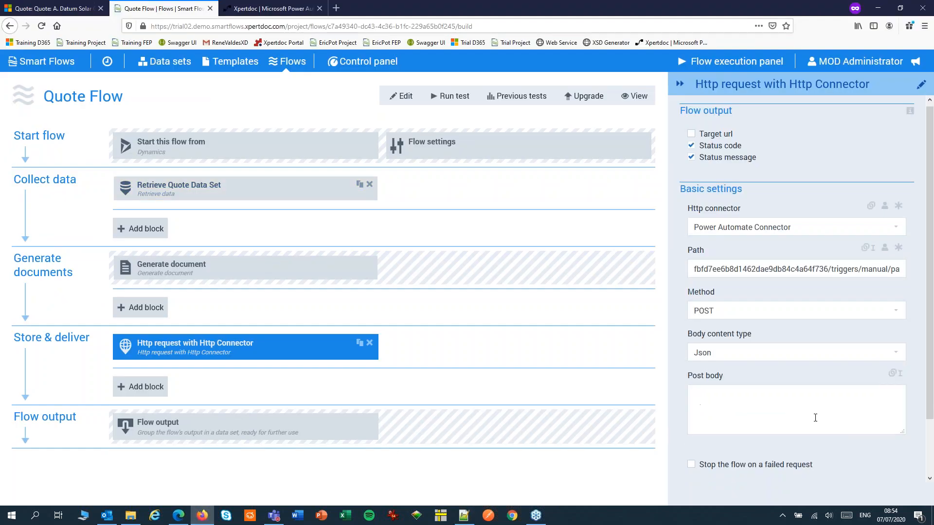
# - Set the post body to {"Document","DocumentName"} linked to Generated document and Document name, and save
pyautogui.write('{"Document":"","DocumentName":""}')
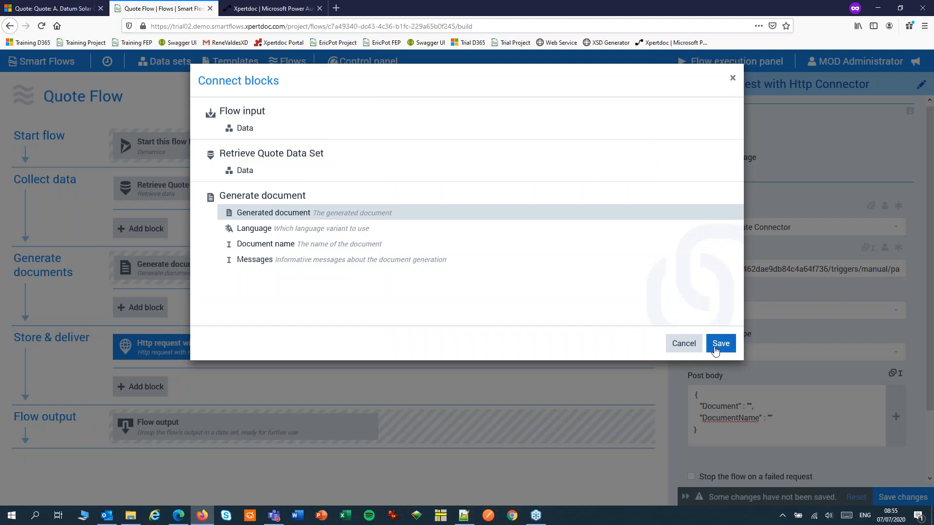
pyautogui.click(720, 343)
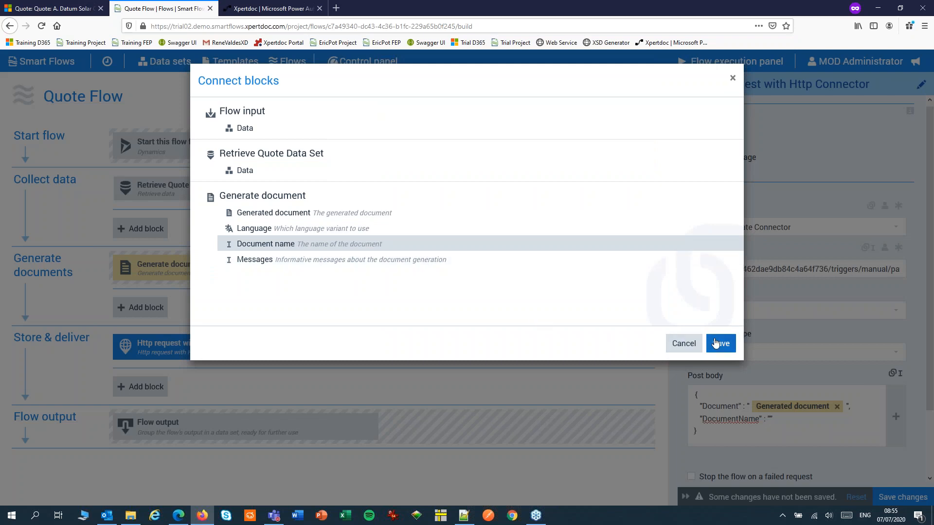
pyautogui.click(720, 343)
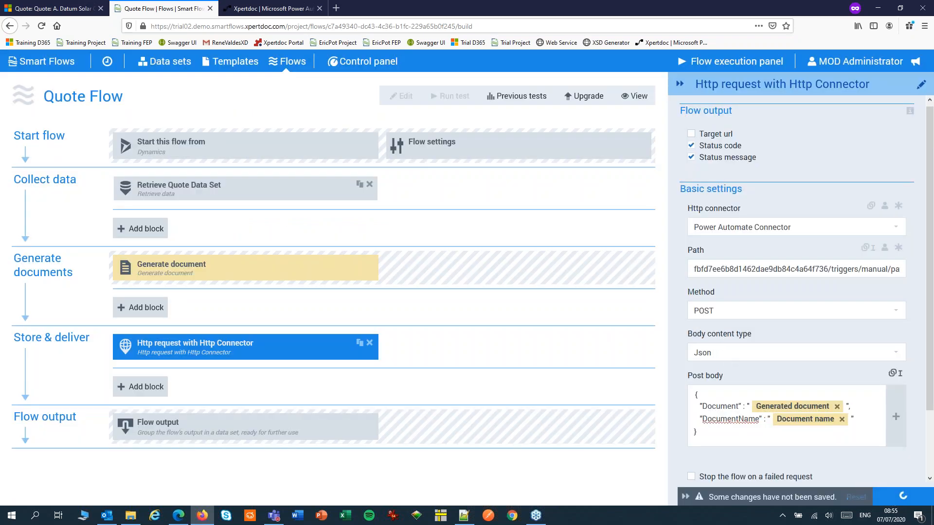
pyautogui.click(903, 497)
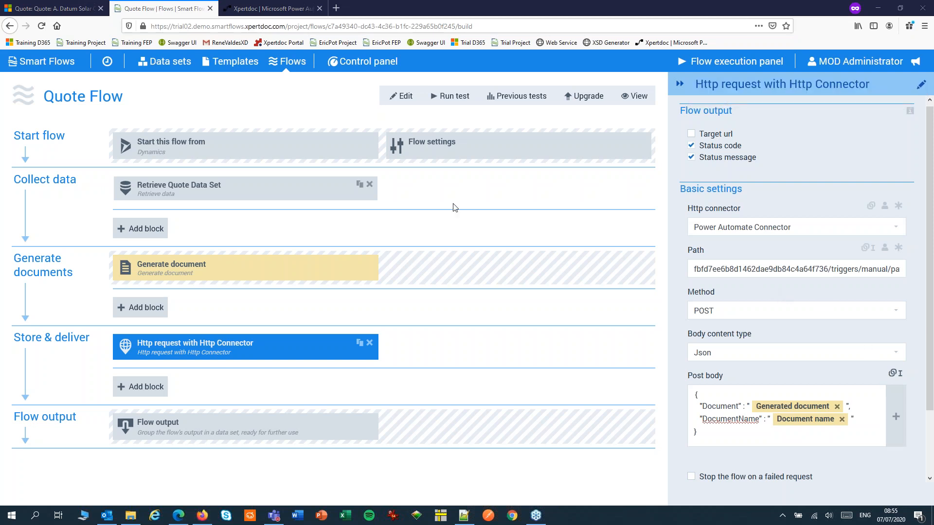
# - Return to Power Automate and open the Update Quote flow from My flows
pyautogui.click(272, 9)
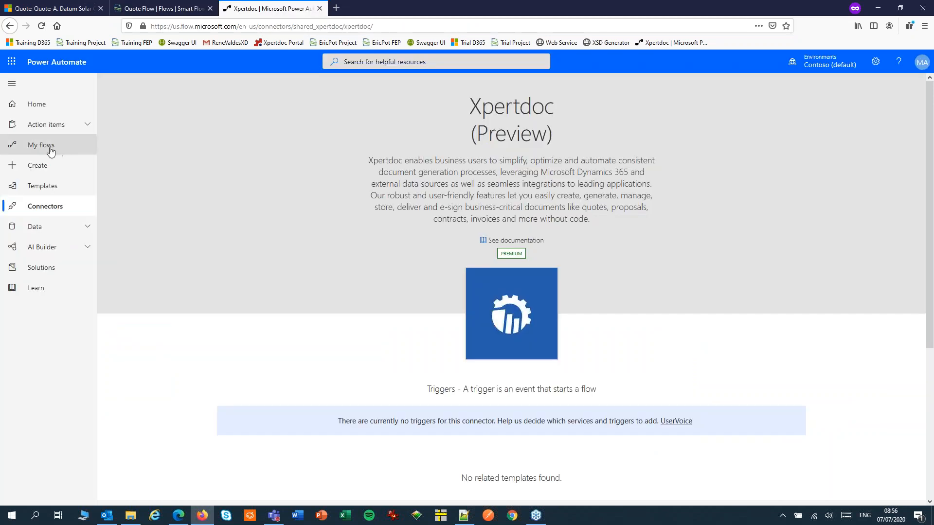
pyautogui.click(41, 145)
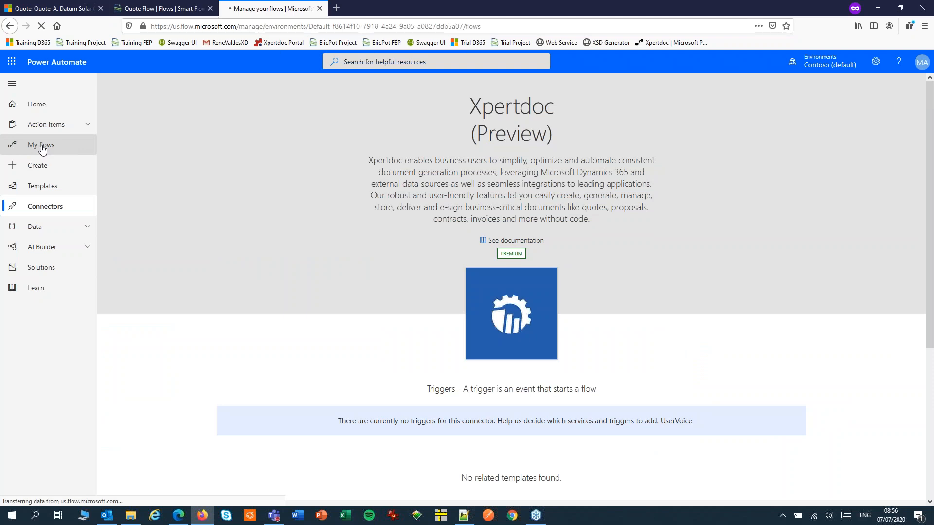
pyautogui.click(41, 144)
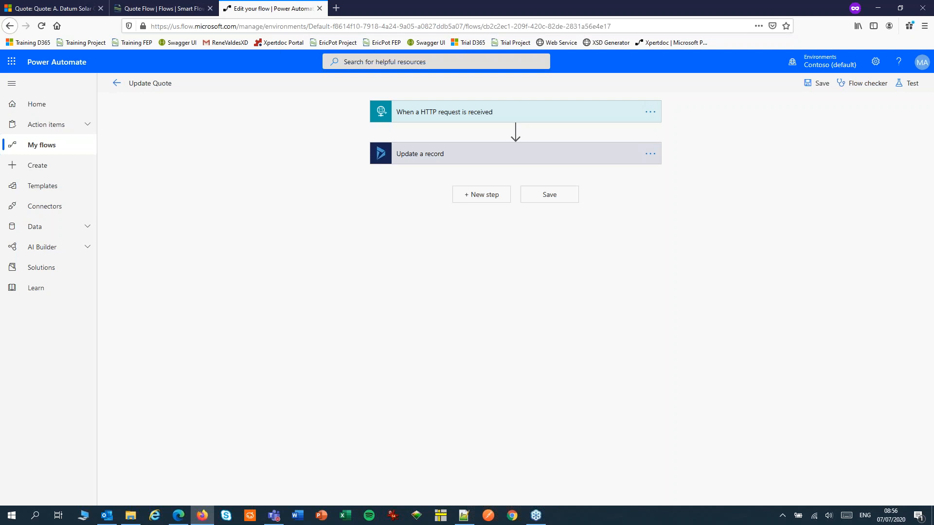
pyautogui.moveTo(450, 241)
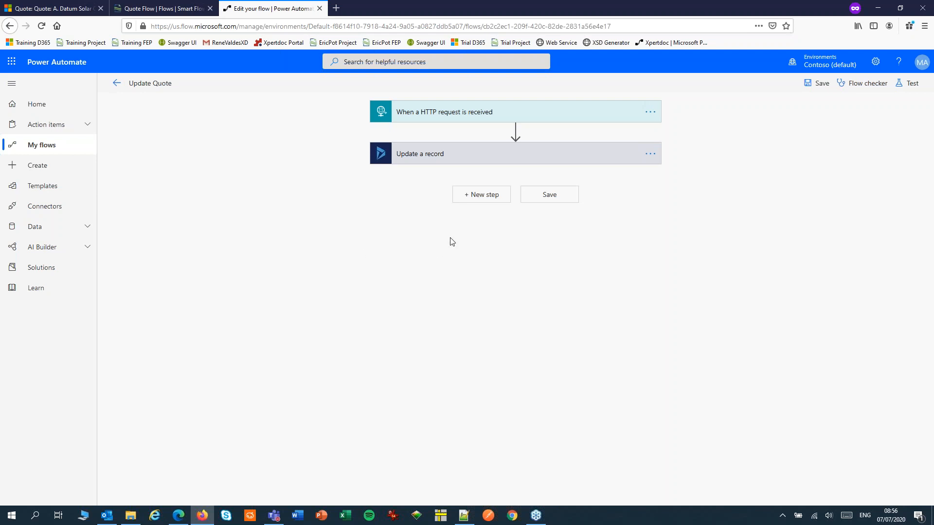
pyautogui.moveTo(622, 226)
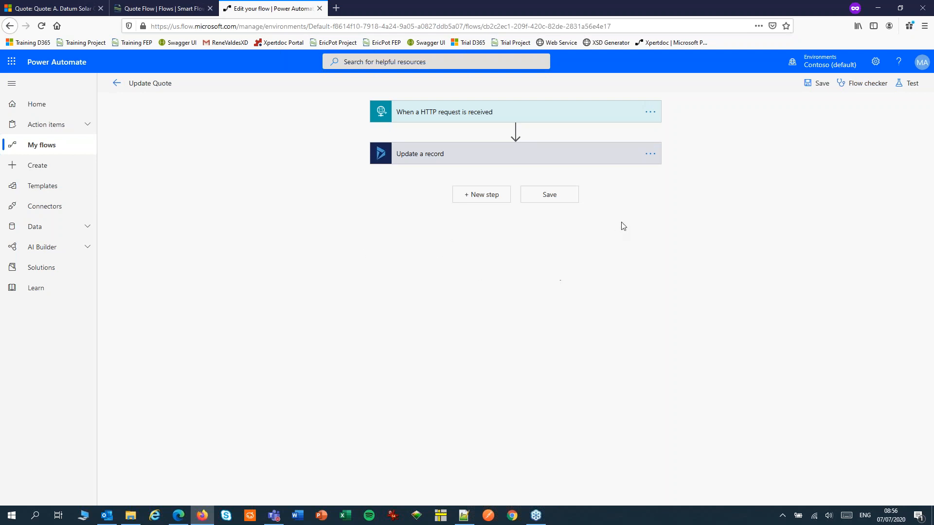
pyautogui.moveTo(648, 154)
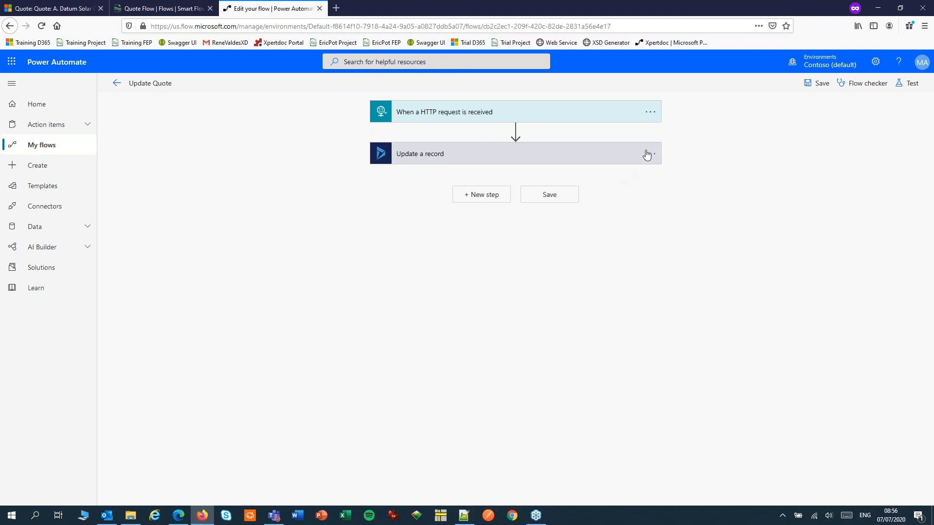
# - Delete the Update a record step from the Update Quote flow
pyautogui.click(649, 154)
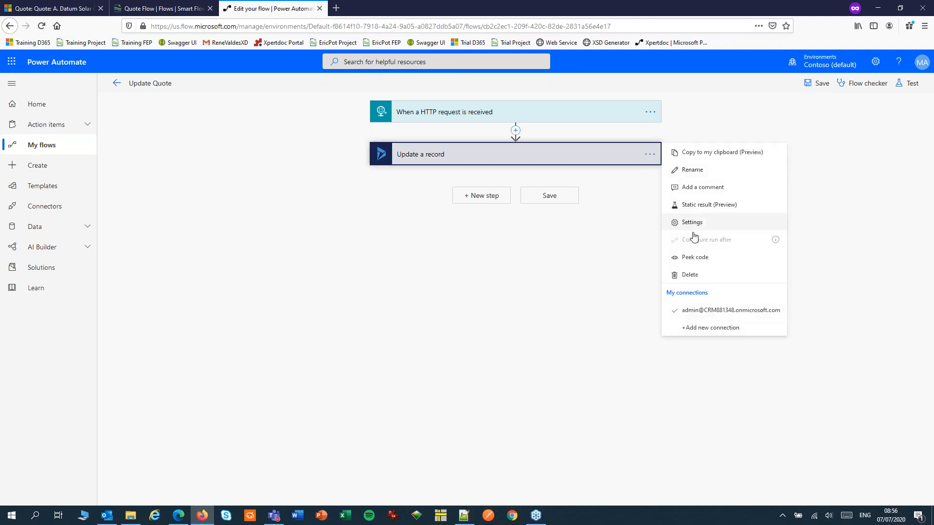
pyautogui.click(690, 274)
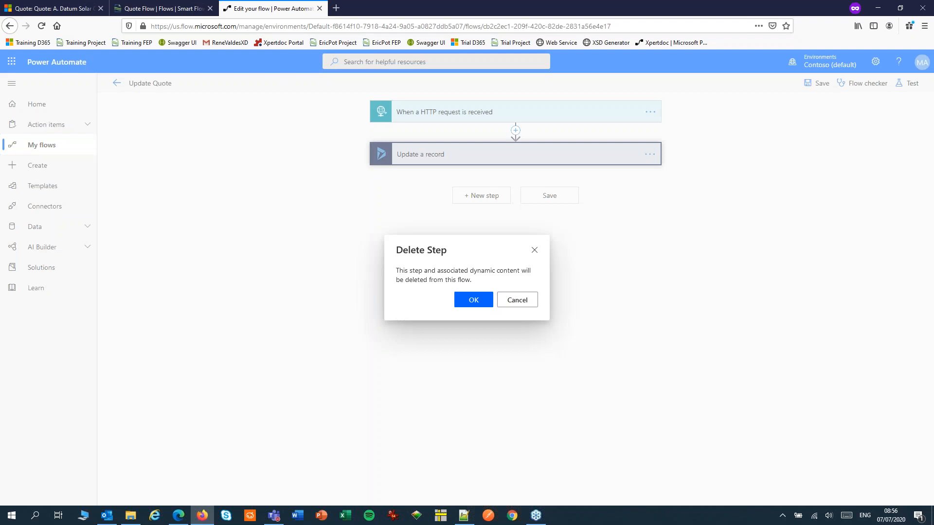
pyautogui.click(472, 300)
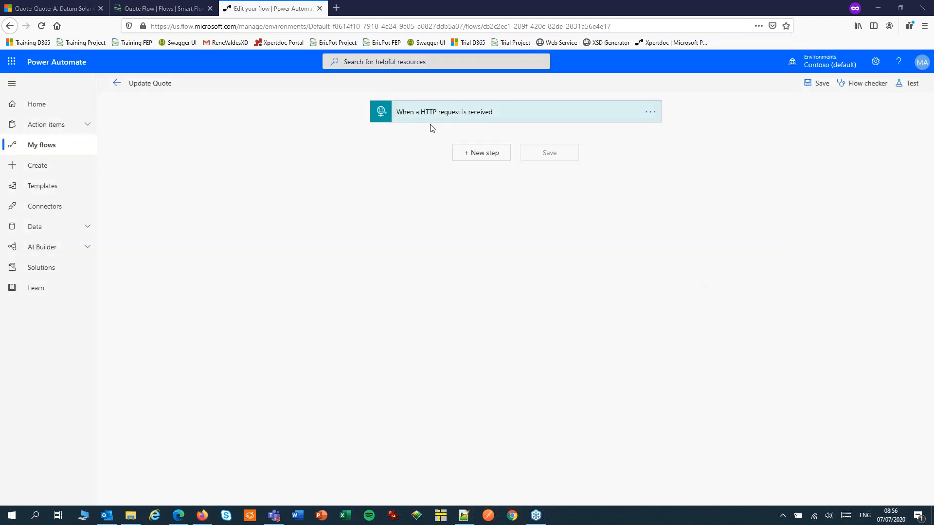
# - Regenerate the HTTP trigger's schema from a sample payload with Document and DocumentName strings
pyautogui.click(444, 112)
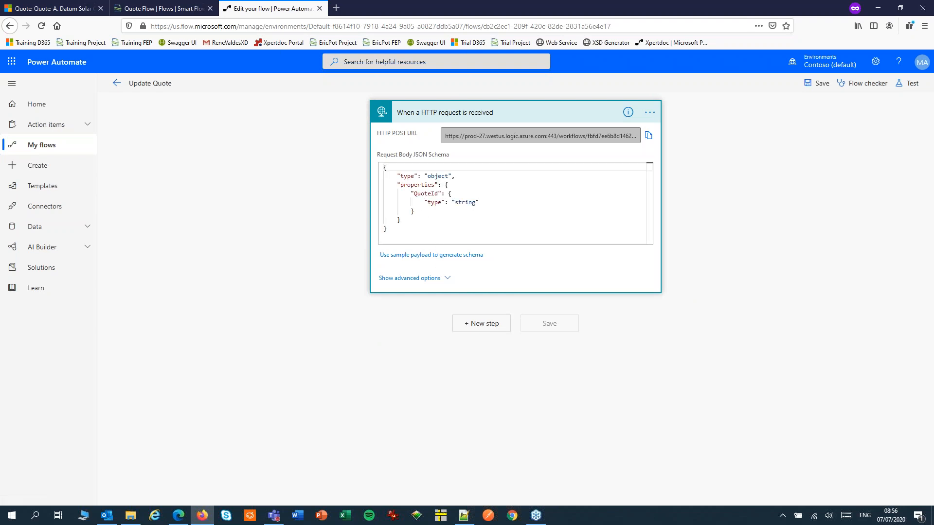
pyautogui.click(431, 255)
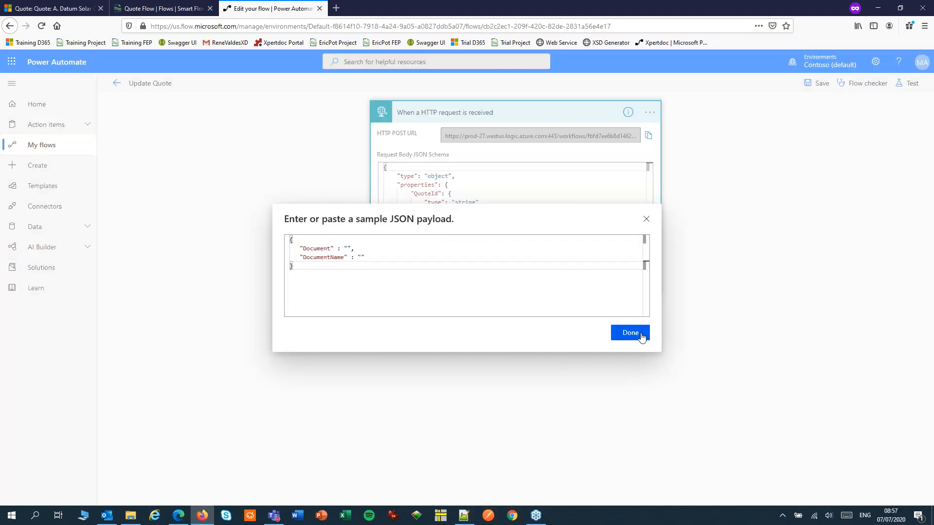
pyautogui.click(630, 333)
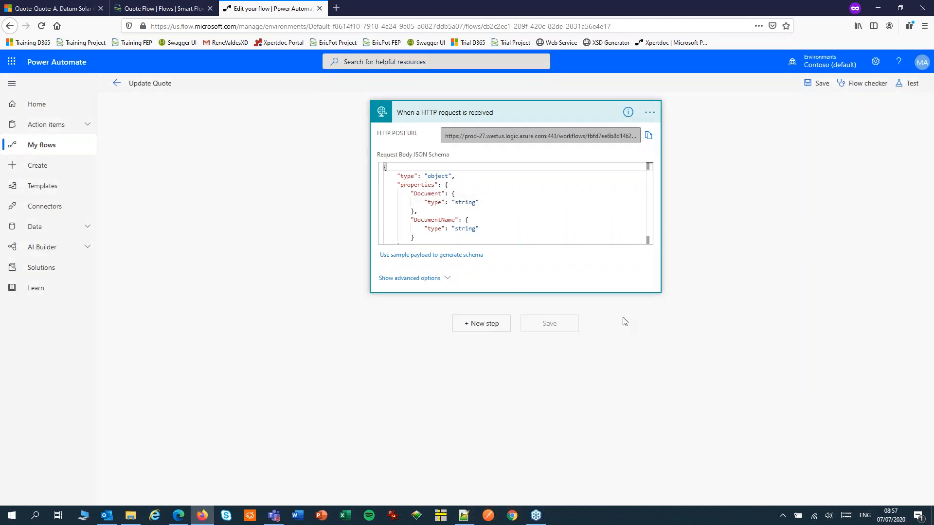
pyautogui.moveTo(661, 310)
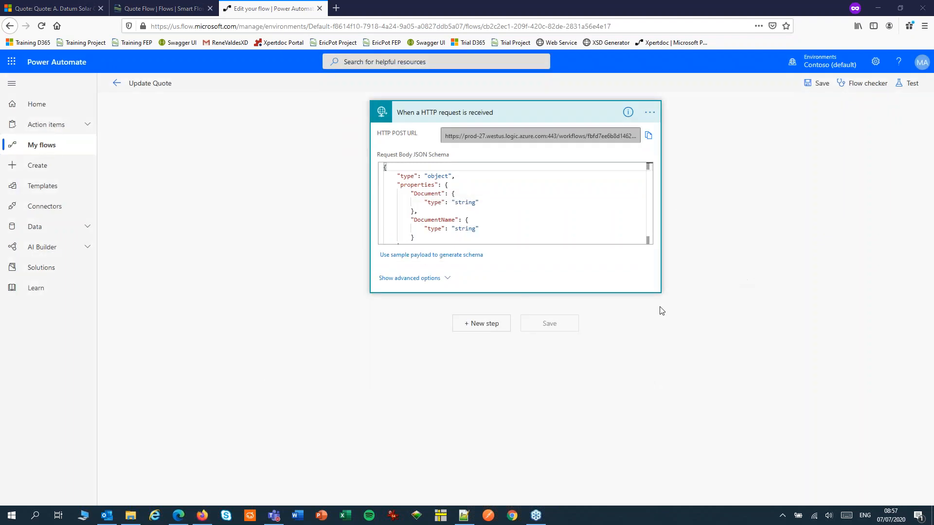
# - Add a new step, search Xpertdoc, and choose the Xpertdoc Download Document action
pyautogui.click(480, 323)
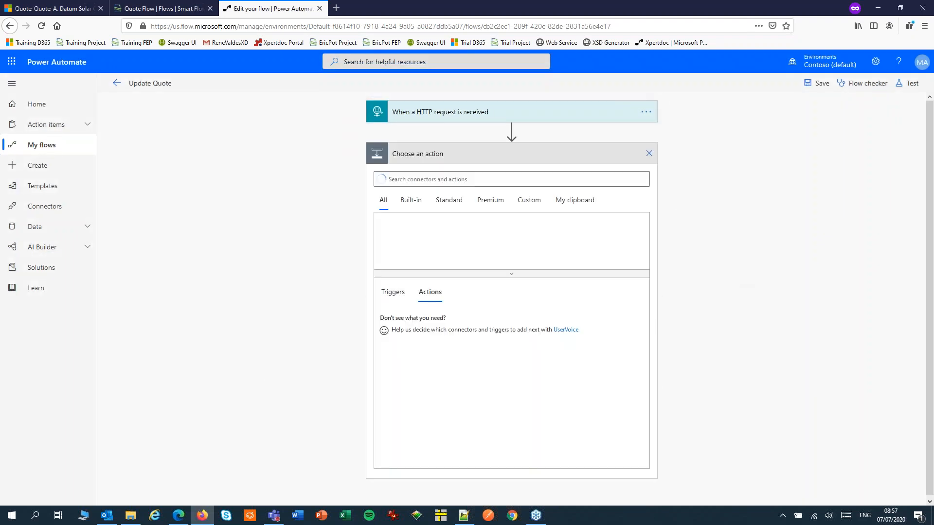
pyautogui.click(509, 179)
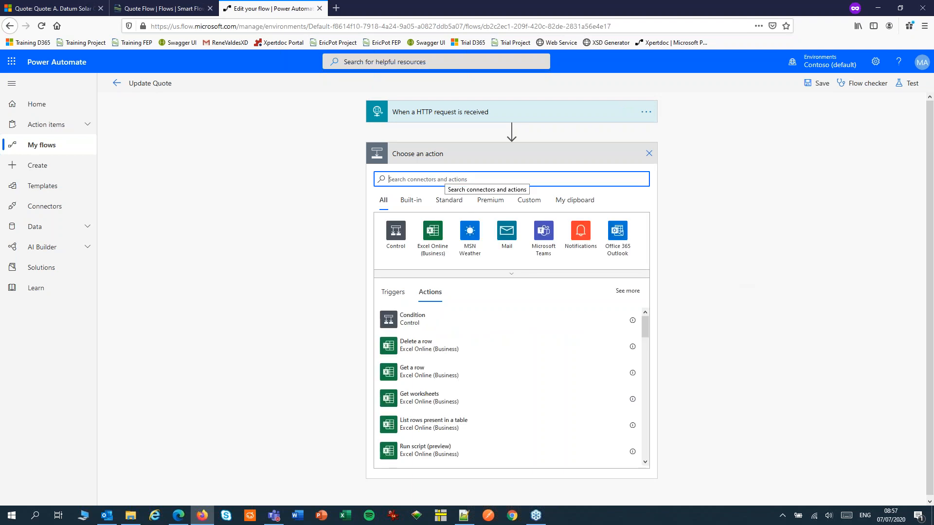
pyautogui.write('X')
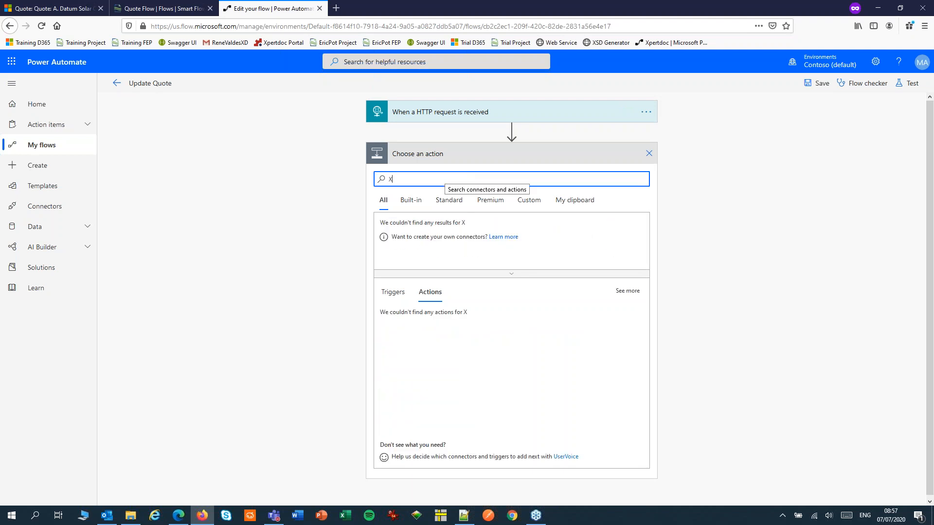
pyautogui.write('Xpertdoc')
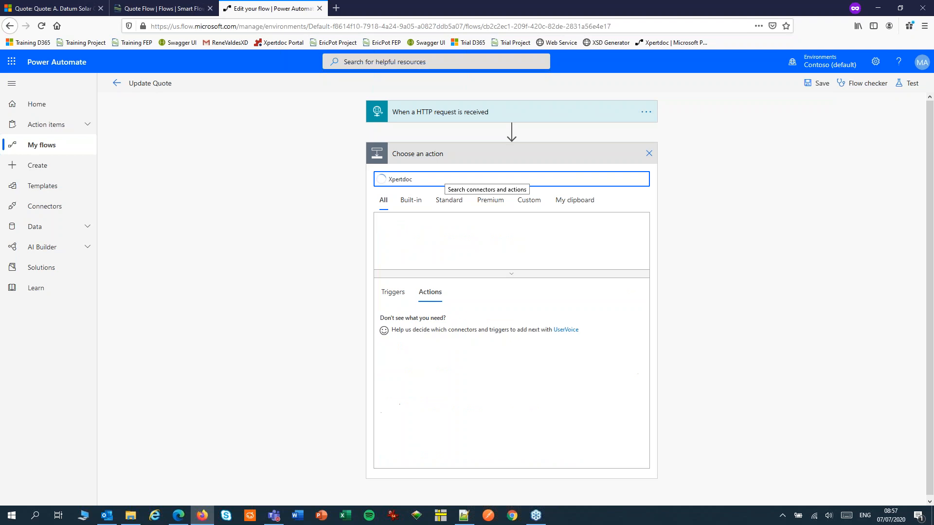
pyautogui.write('Xpertdoc')
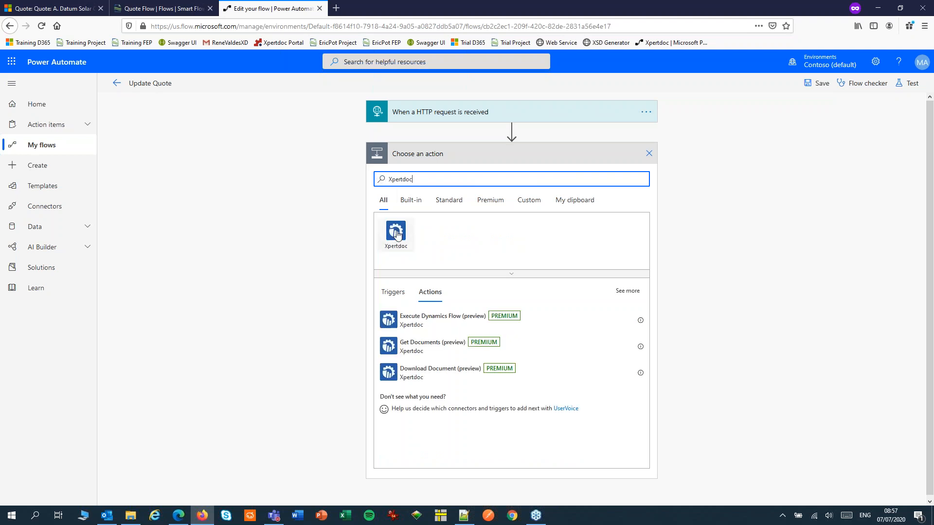
pyautogui.moveTo(396, 232)
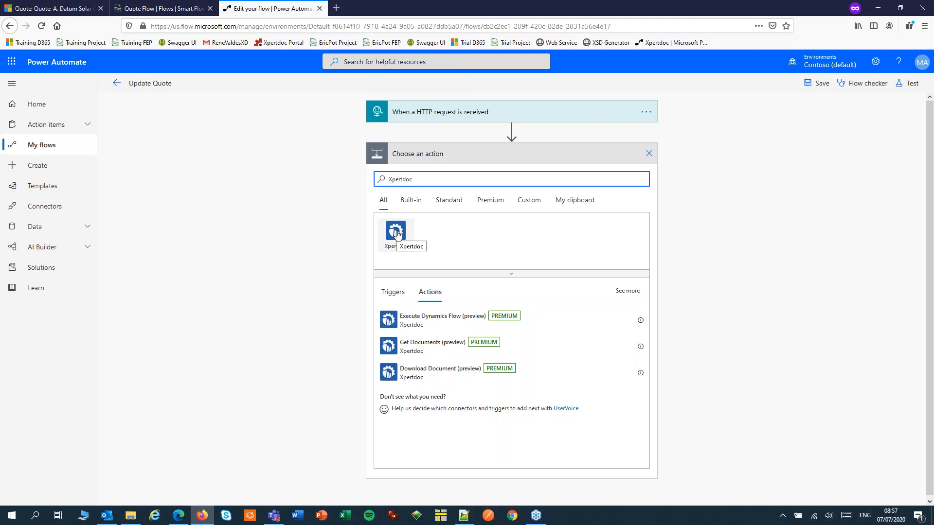
pyautogui.moveTo(426, 378)
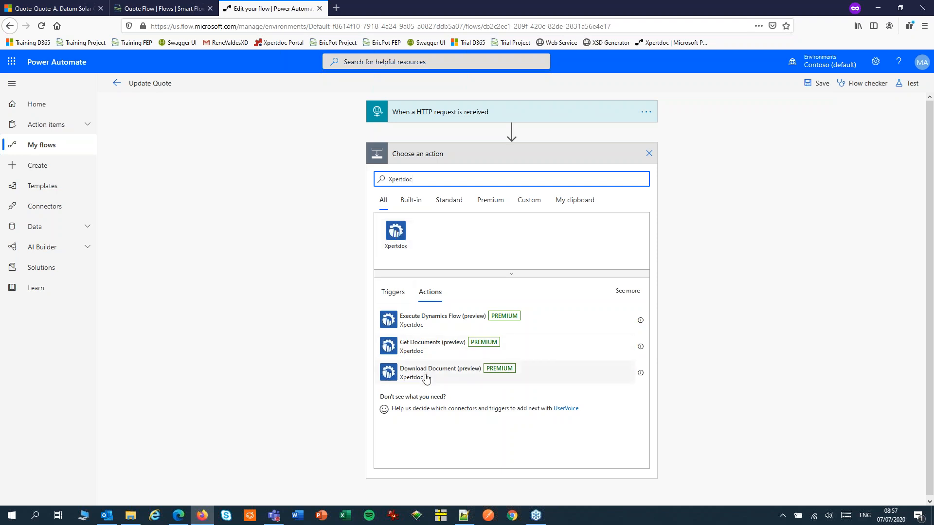
pyautogui.click(395, 231)
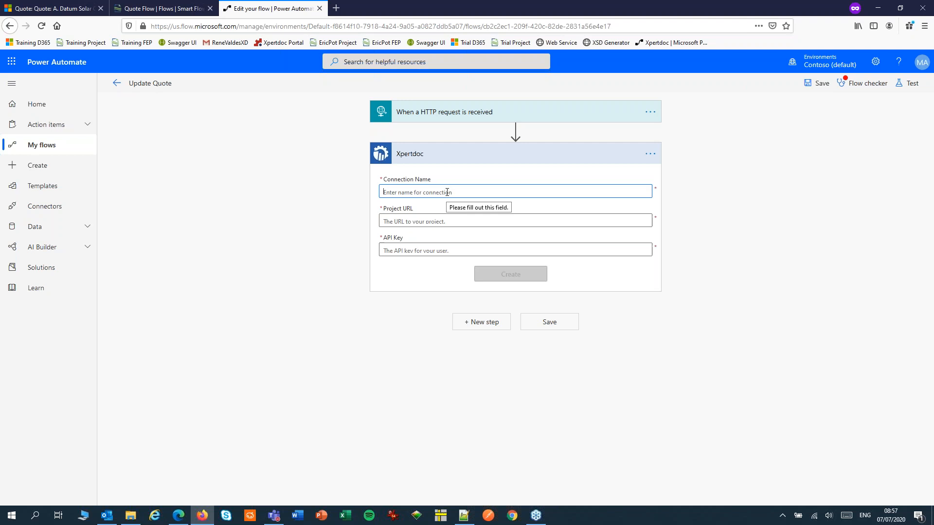
pyautogui.write('Smart Flows')
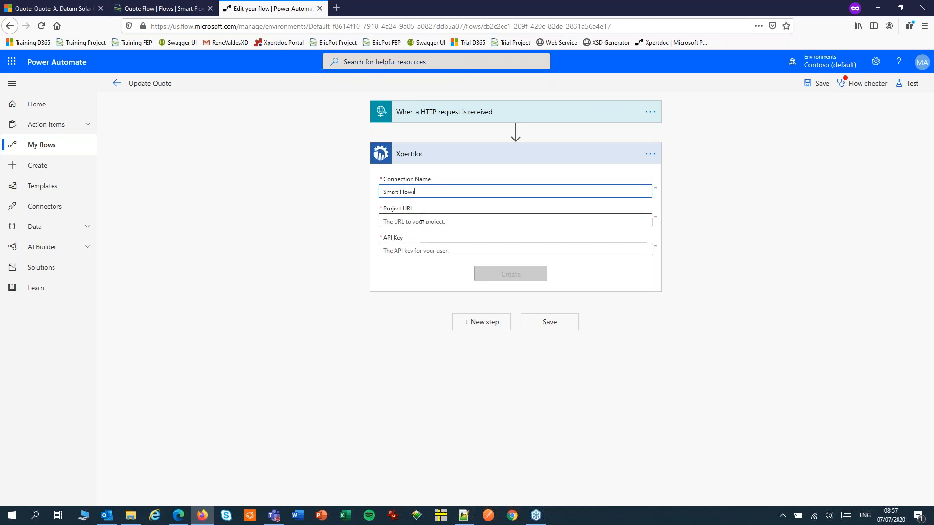
pyautogui.click(163, 9)
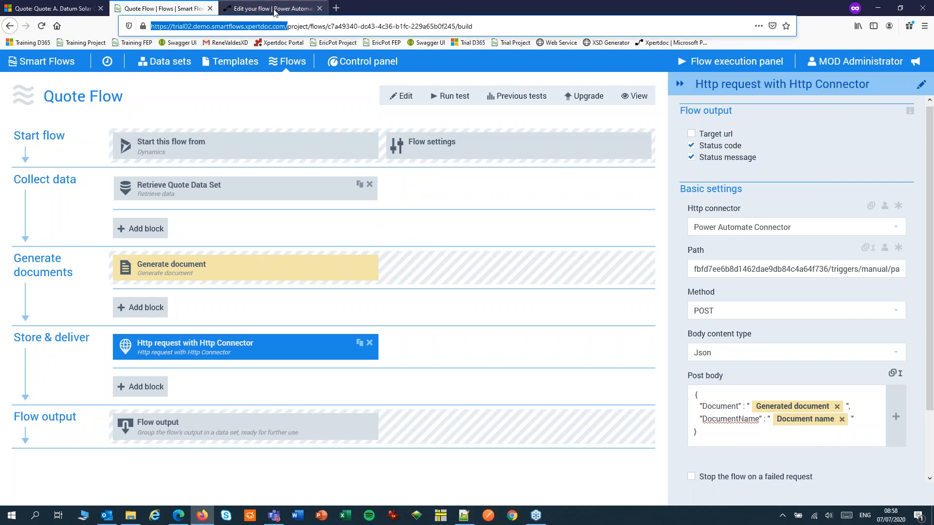
pyautogui.click(272, 9)
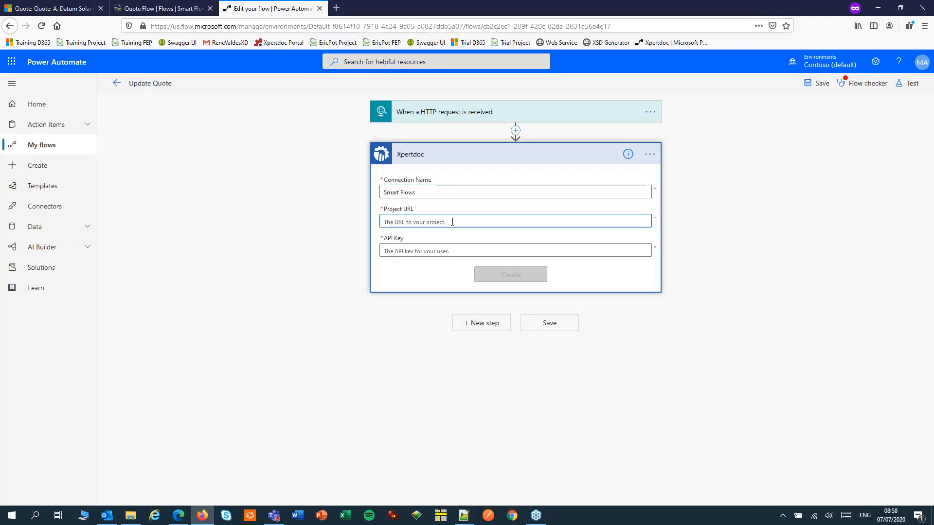
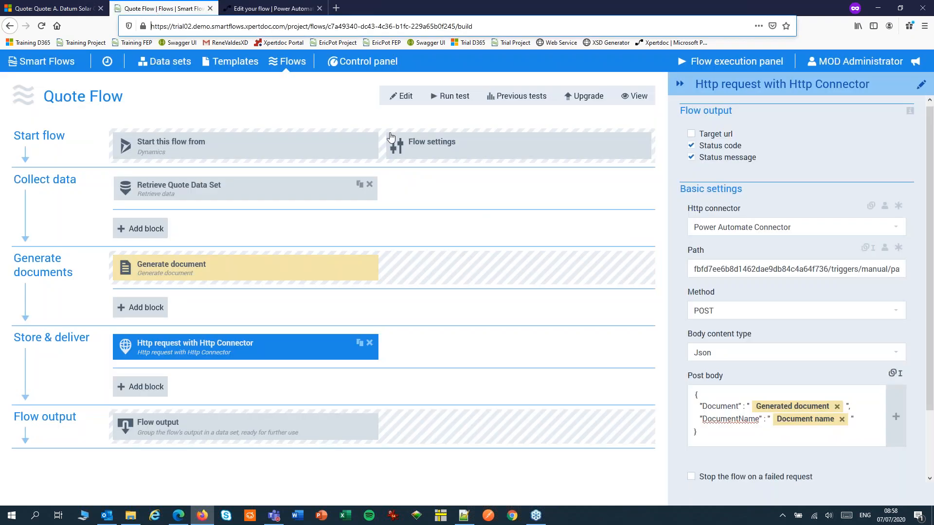
# - Go to the Smart Flows control panel and show the project's Users list
pyautogui.click(362, 61)
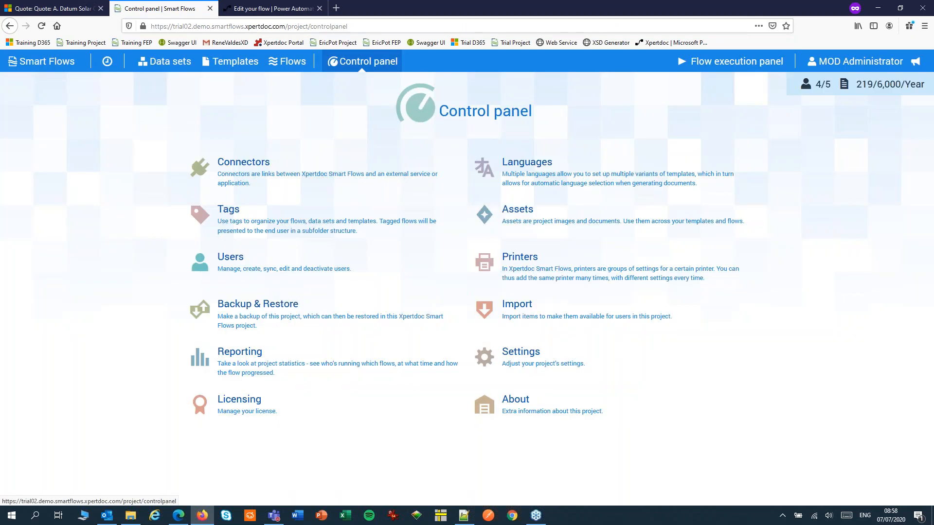
pyautogui.click(229, 256)
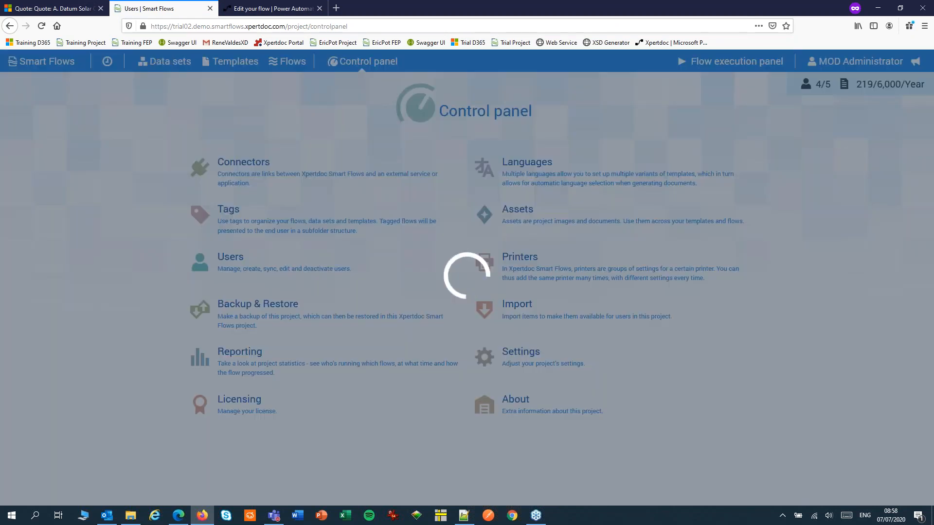
pyautogui.click(231, 257)
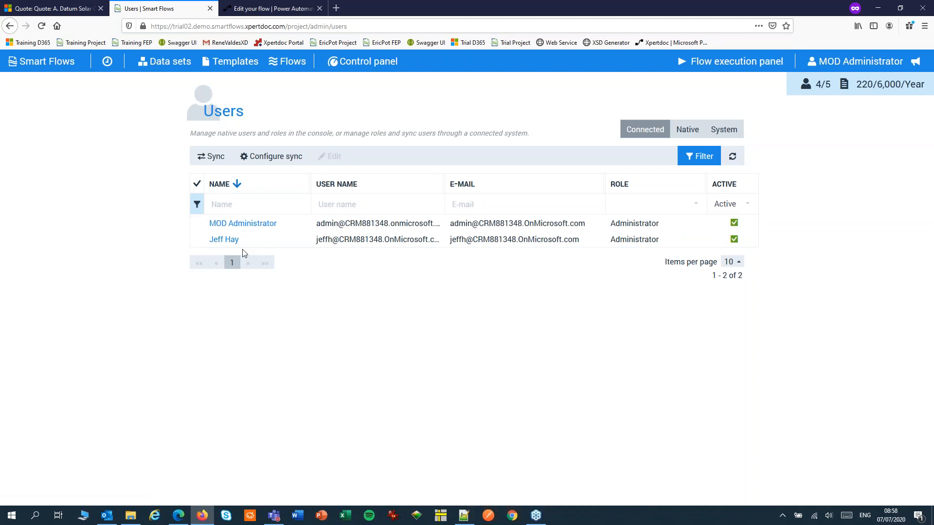
pyautogui.moveTo(242, 224)
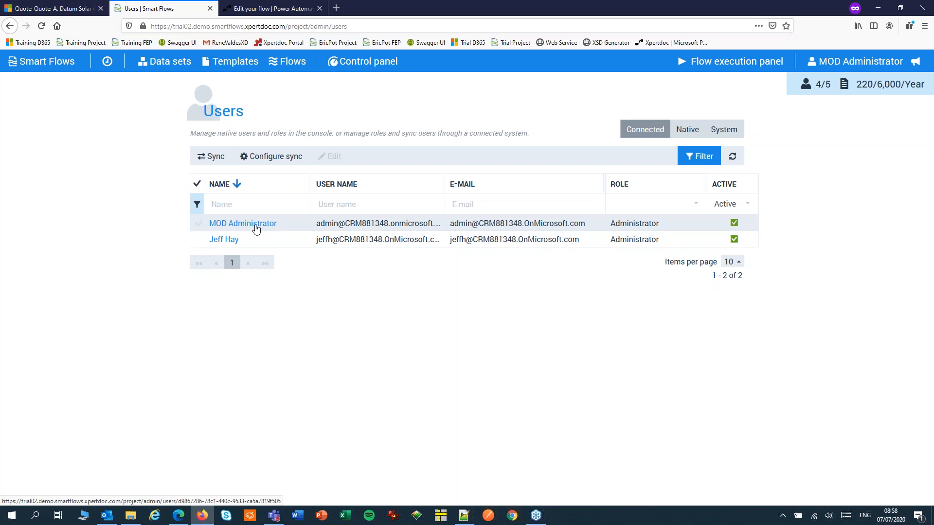
# - Generate an API key named API Key for MOD Administrator and copy its value
pyautogui.click(242, 222)
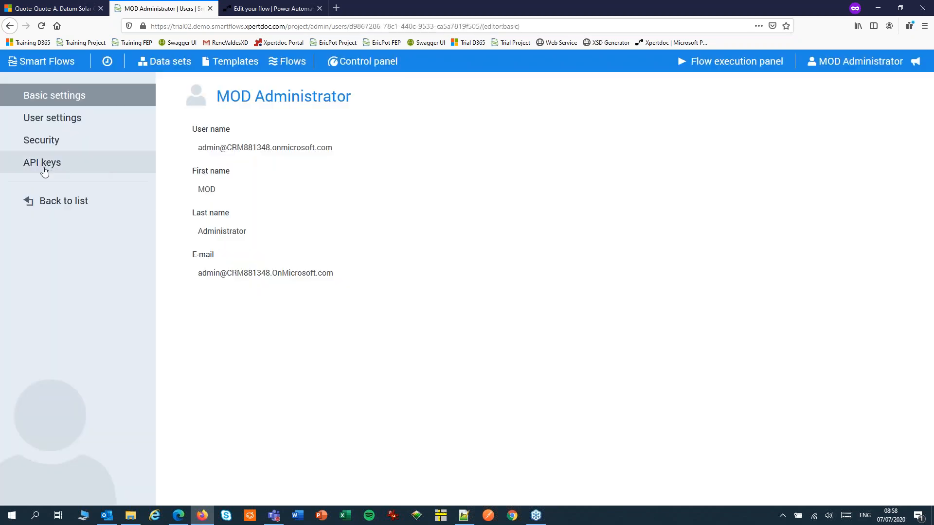
pyautogui.click(41, 163)
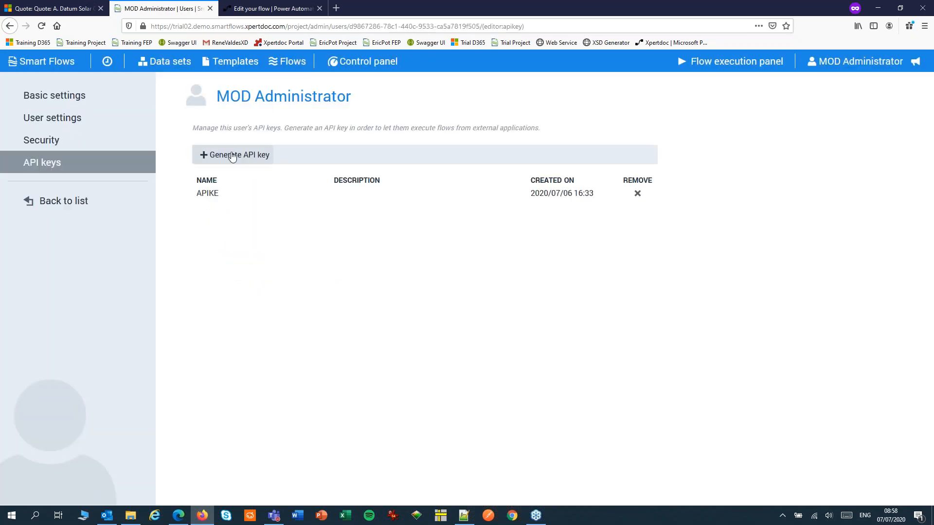
pyautogui.click(235, 155)
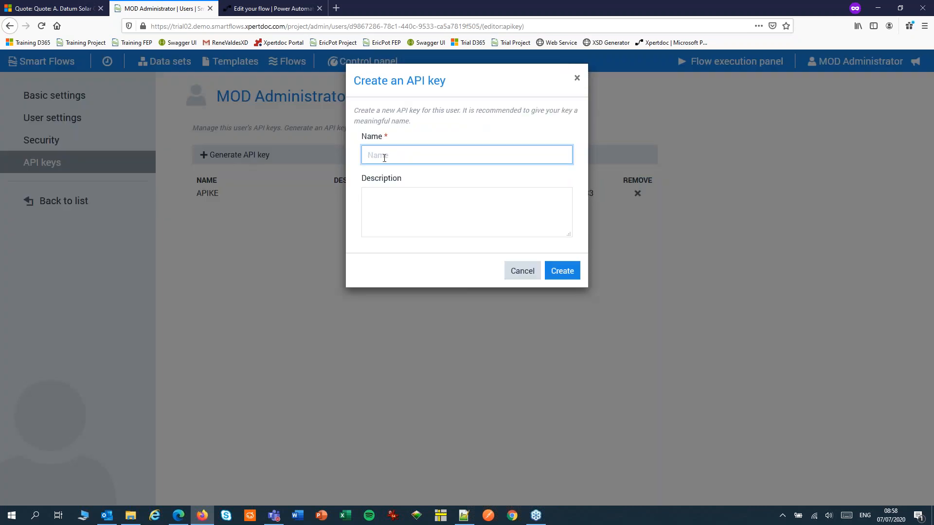
pyautogui.write('API Key')
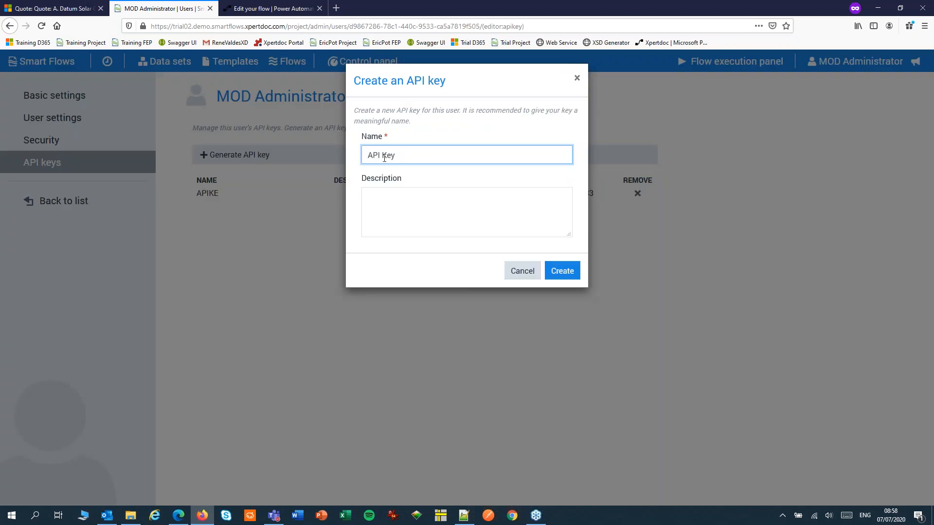
pyautogui.click(560, 270)
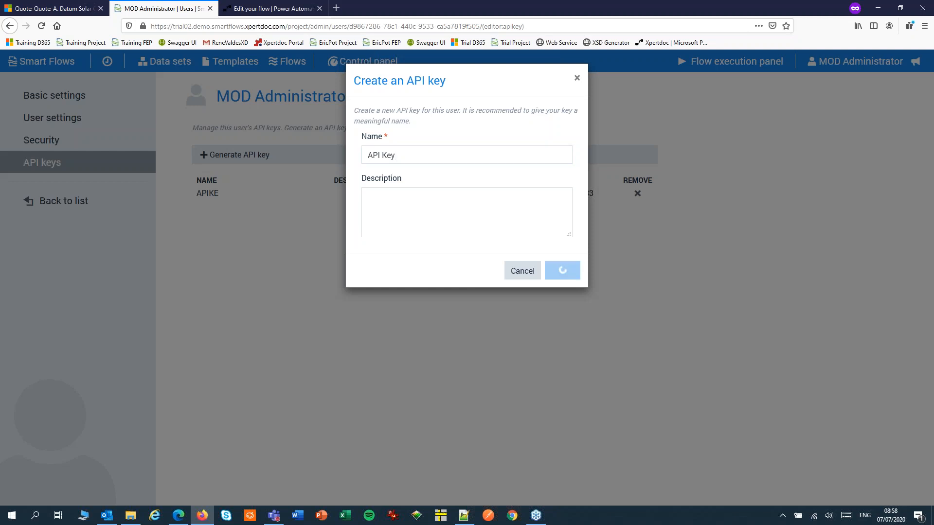
pyautogui.click(560, 269)
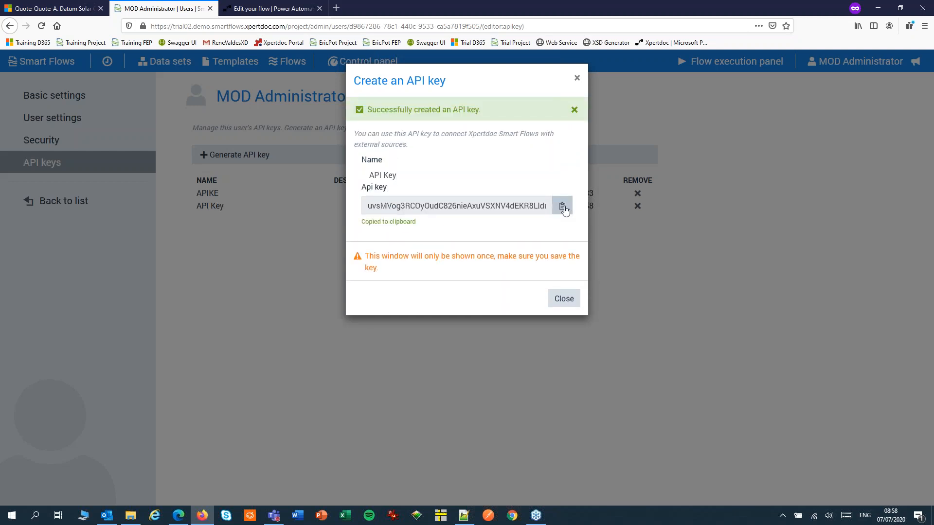
pyautogui.click(563, 298)
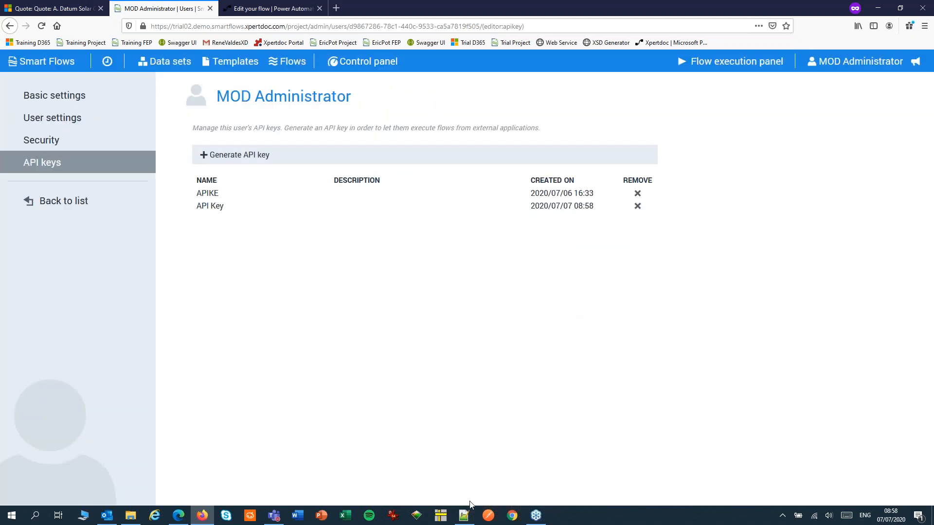
# - Store the copied key in the notes file, paste it into API Key, and create the Xpertdoc connection
pyautogui.click(463, 515)
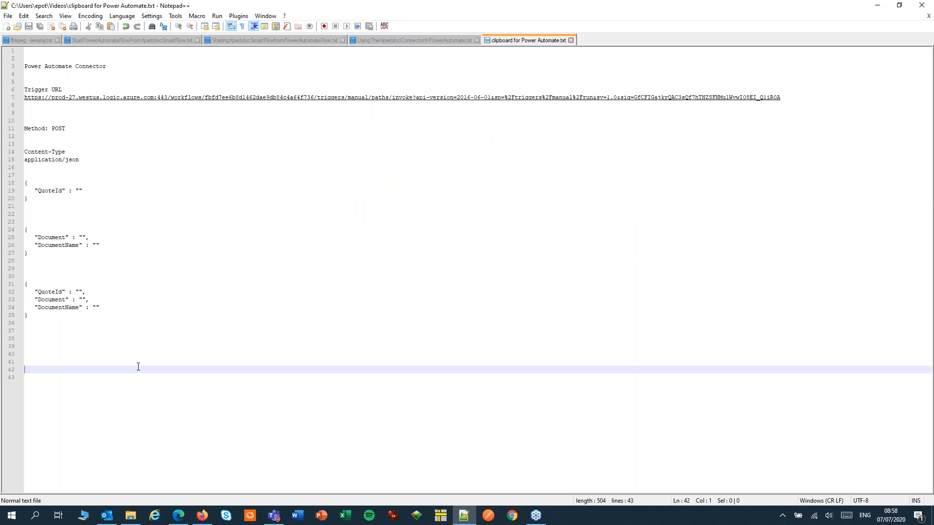
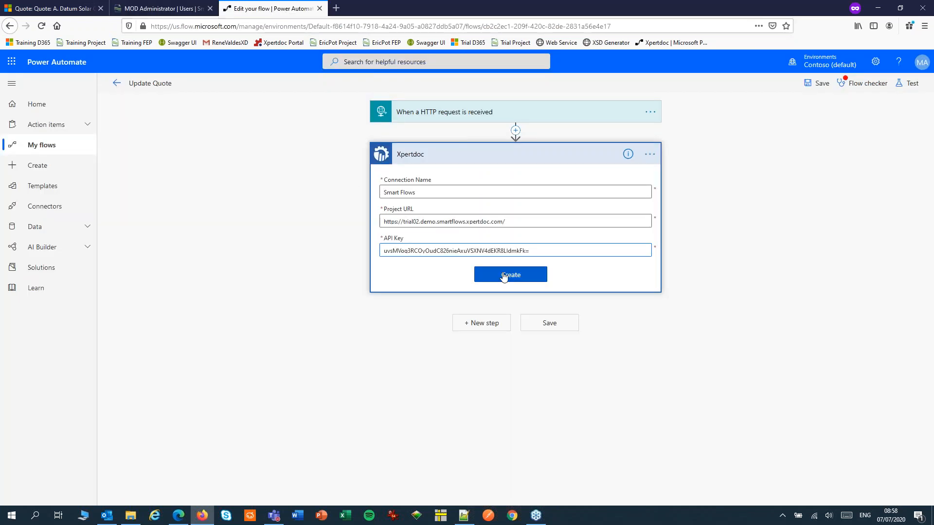
pyautogui.click(509, 274)
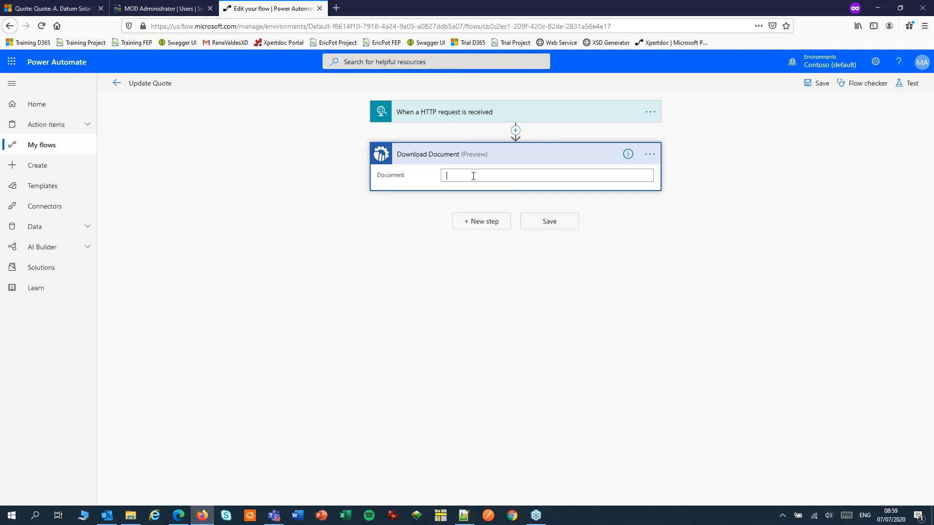
# - Fill the Download Document step's Document field with the HTTP request's Document value
pyautogui.click(545, 175)
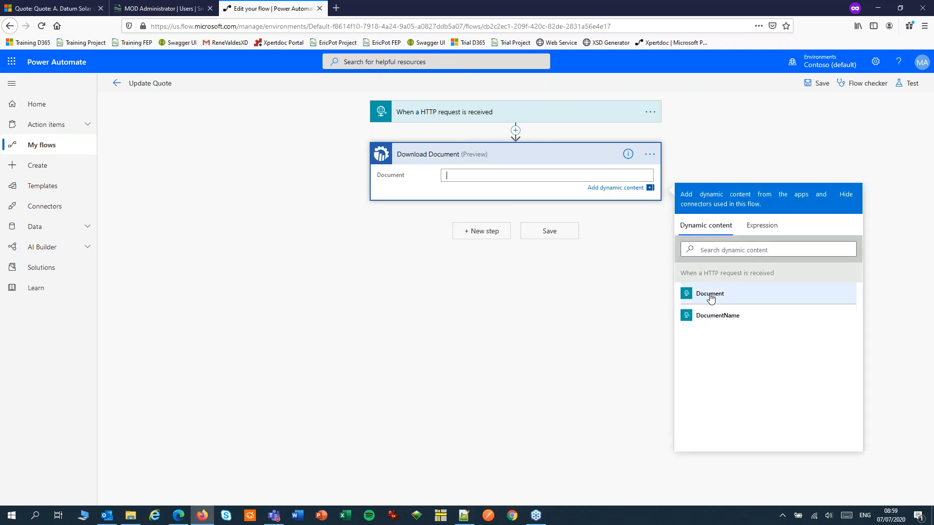
pyautogui.click(709, 294)
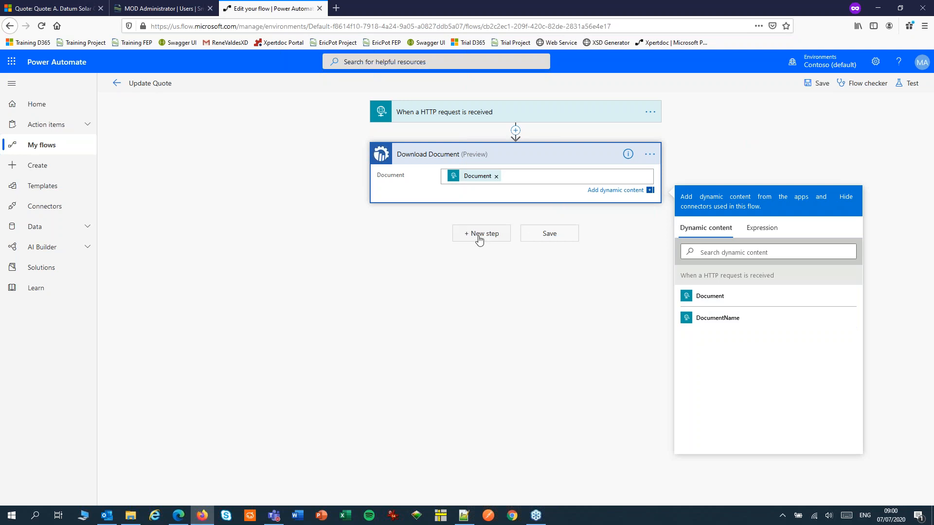
# - Add a OneDrive for Business Create file action as the next step after Download Document
pyautogui.click(480, 233)
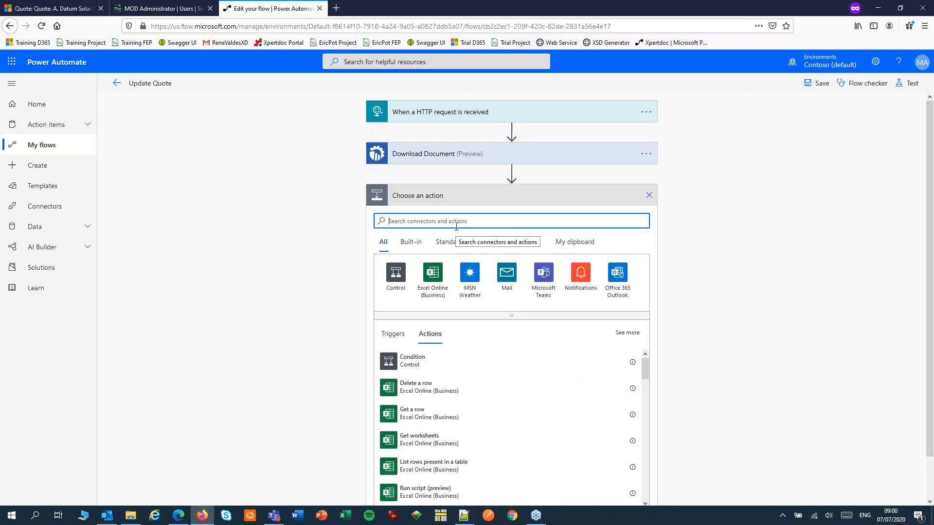
pyautogui.write('One')
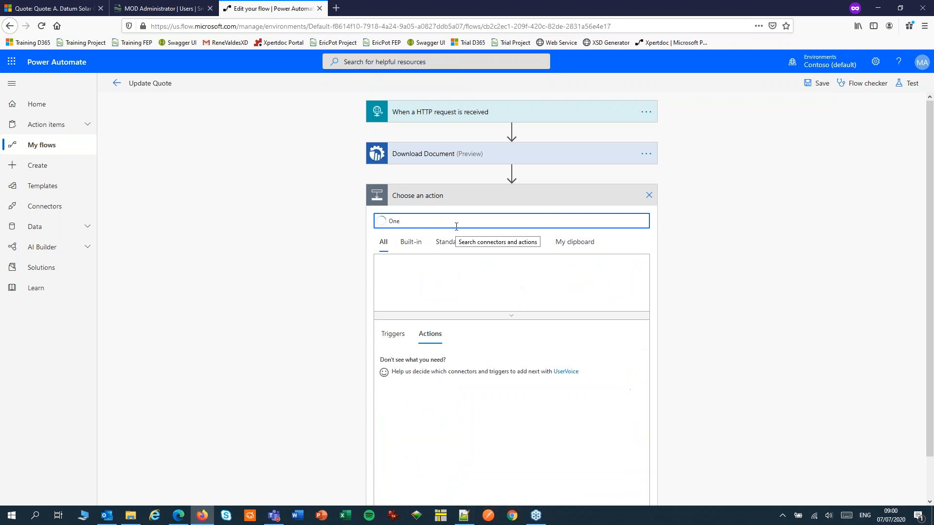
pyautogui.write('OneDrive')
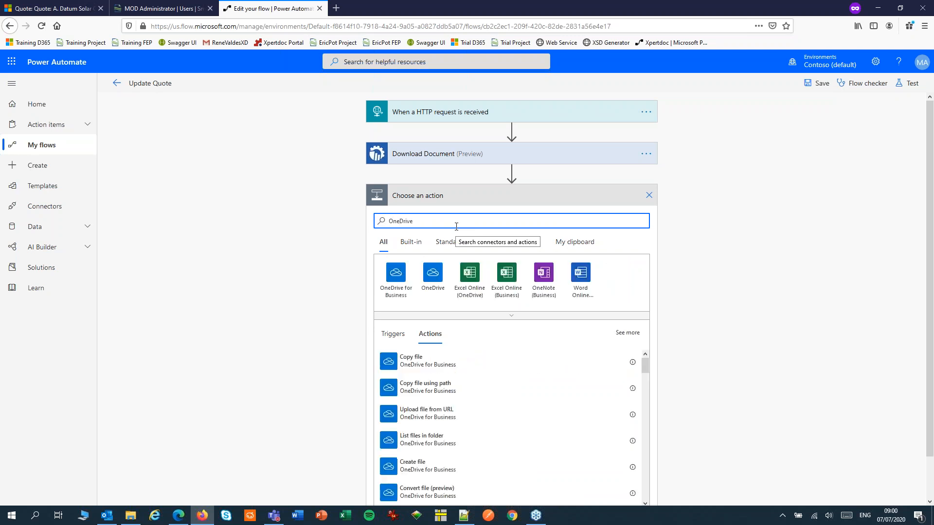
pyautogui.click(395, 277)
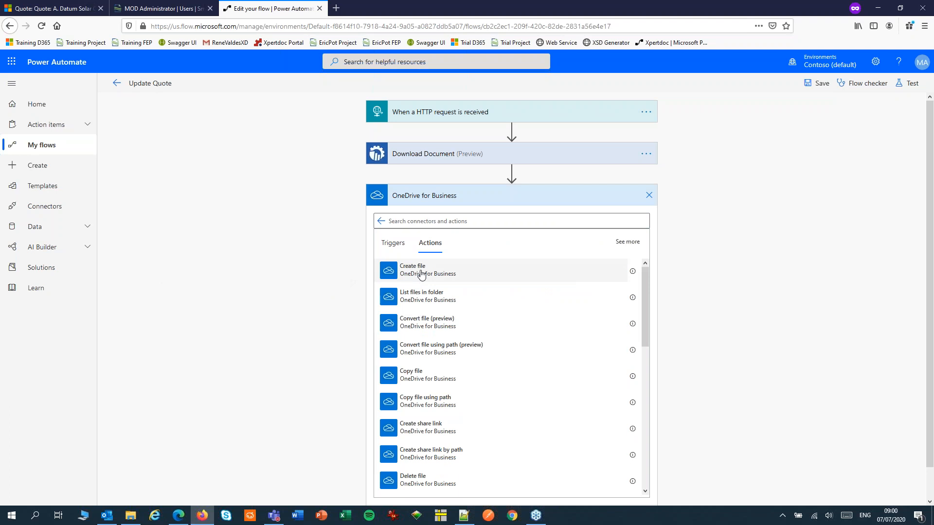
pyautogui.click(427, 269)
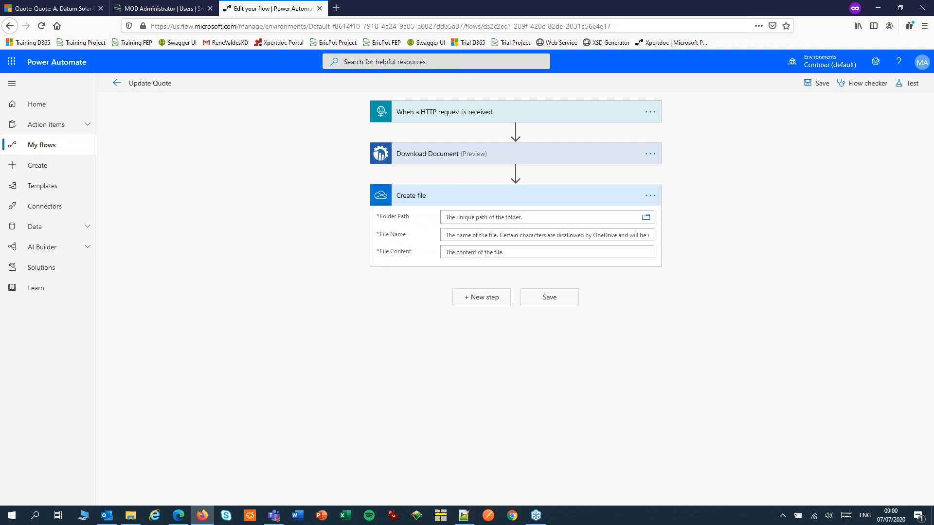
# - Set Create file to folder path /, file name DocumentName, content Document Content
pyautogui.click(542, 217)
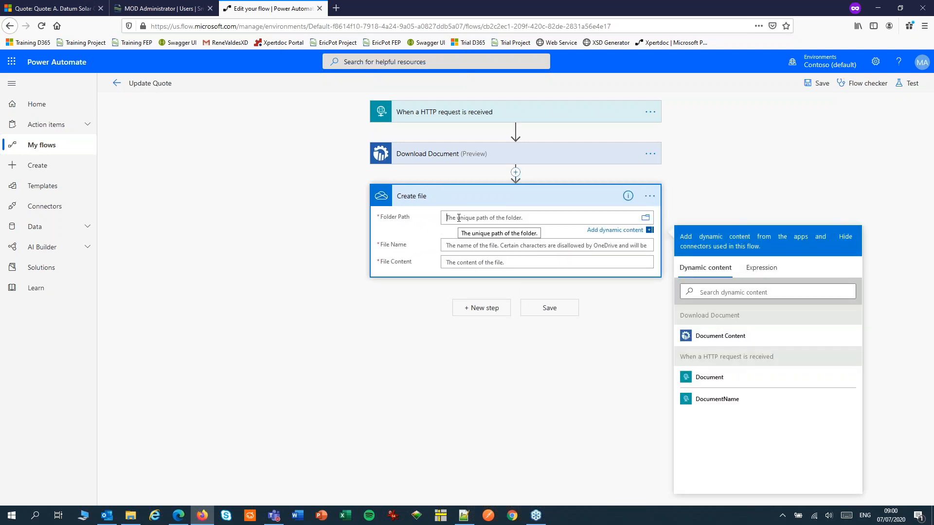
pyautogui.write('/')
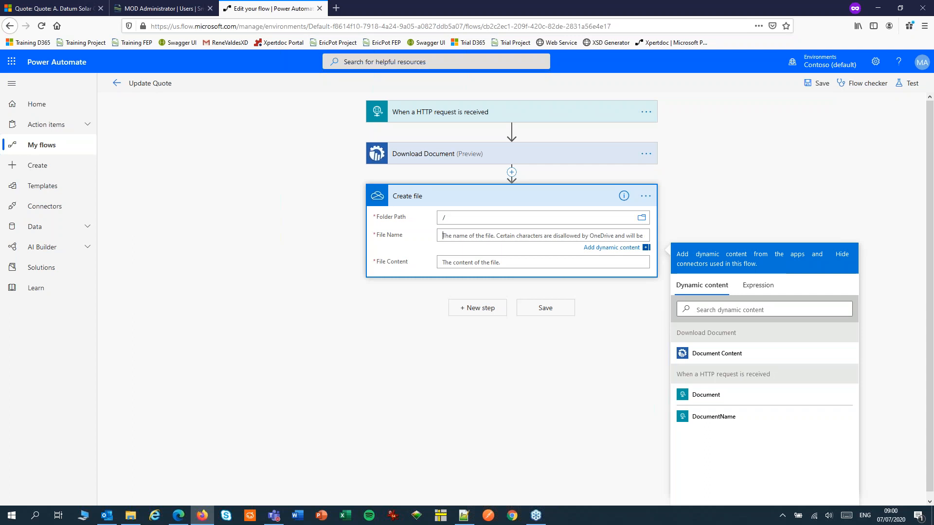
pyautogui.moveTo(719, 402)
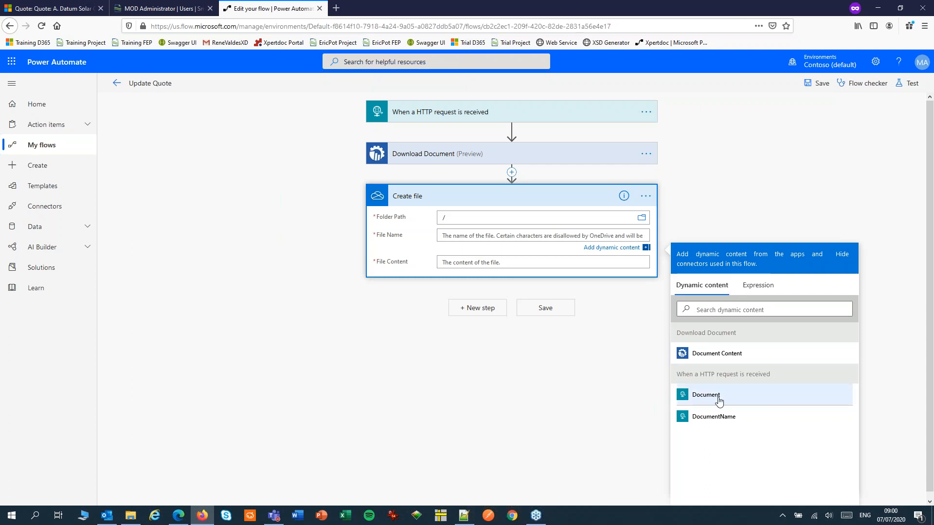
pyautogui.moveTo(719, 418)
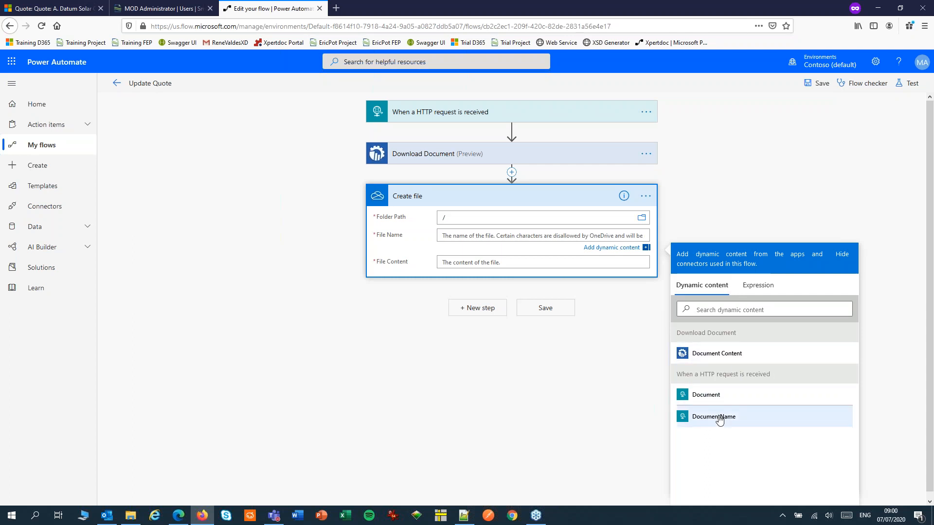
pyautogui.click(713, 417)
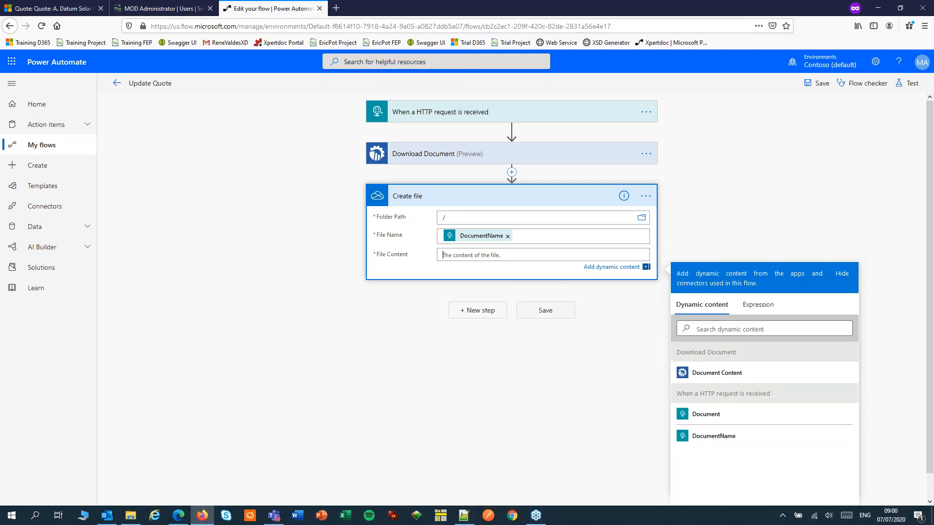
pyautogui.moveTo(723, 373)
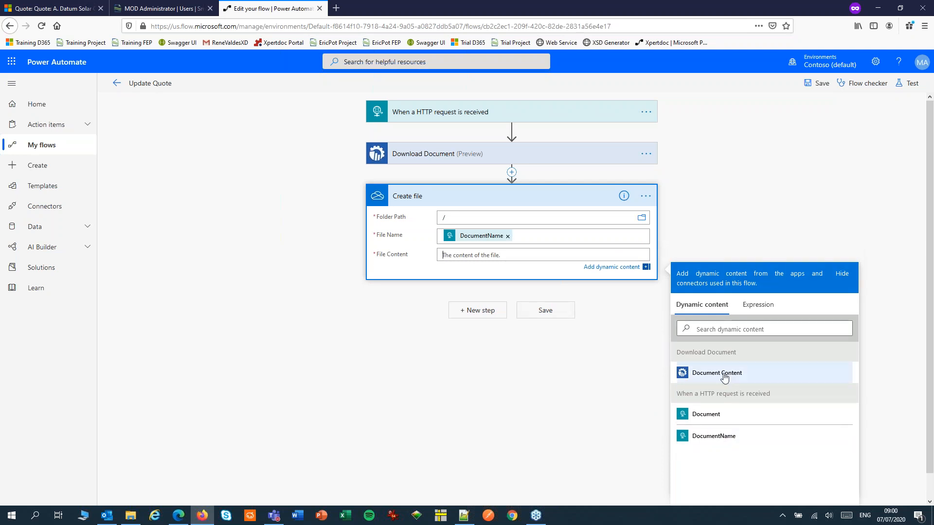
pyautogui.click(717, 373)
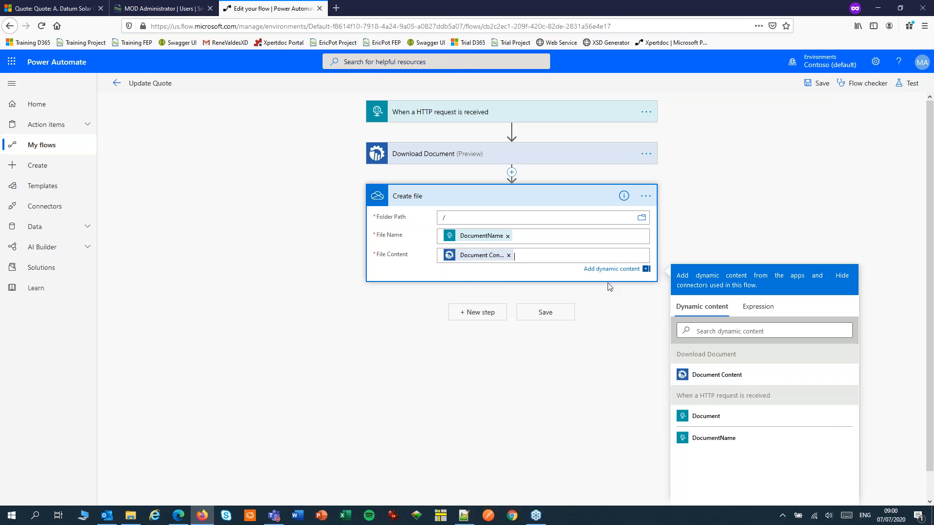
pyautogui.moveTo(343, 264)
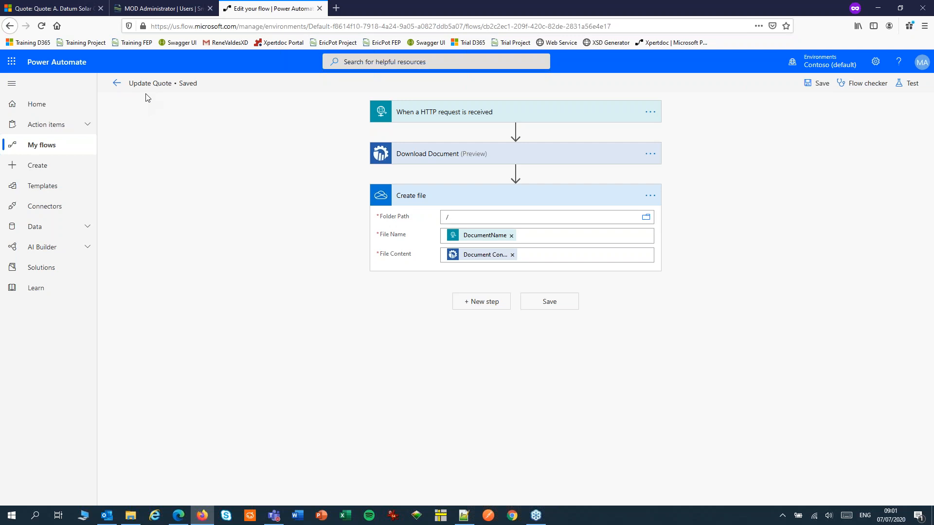
# - Rename the flow to 'Download document and store in OneDrive' and confirm the name
pyautogui.doubleClick(150, 83)
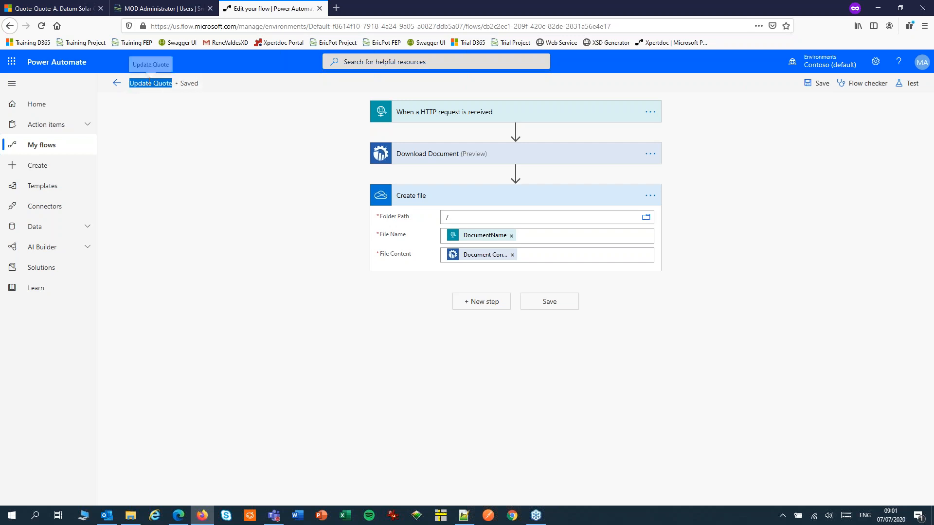
pyautogui.write('Download document and sto')
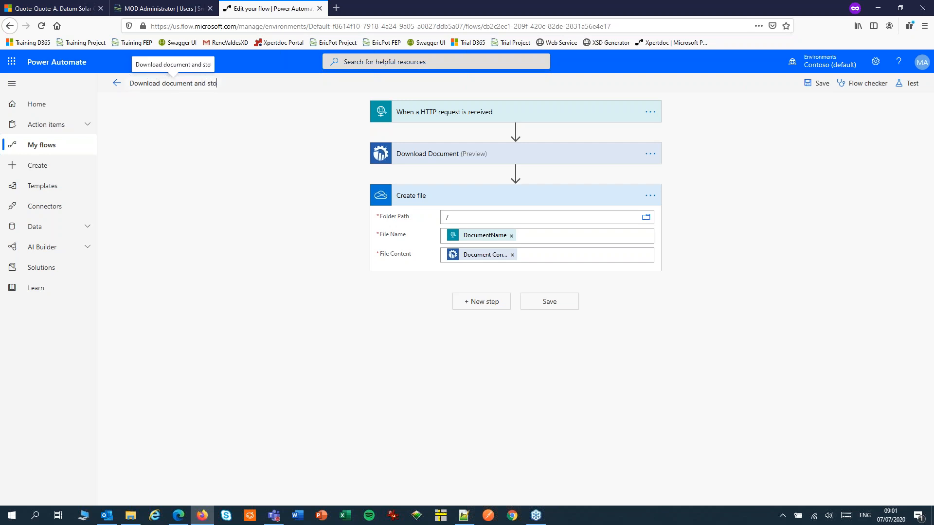
pyautogui.write('re in One')
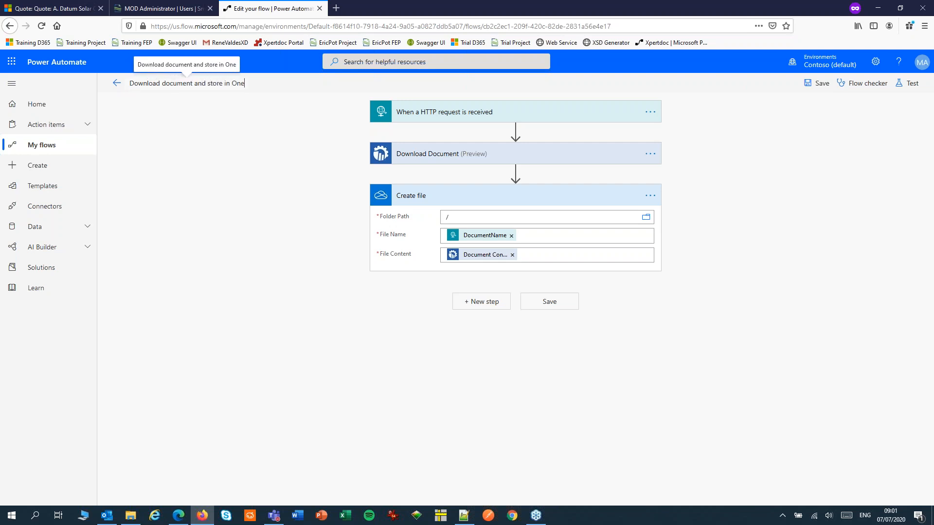
pyautogui.write('Drive')
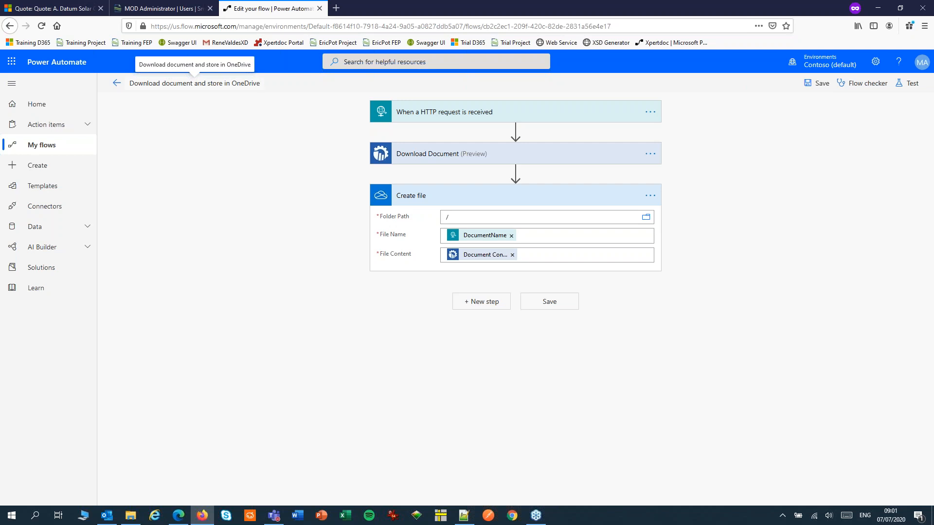
pyautogui.click(547, 300)
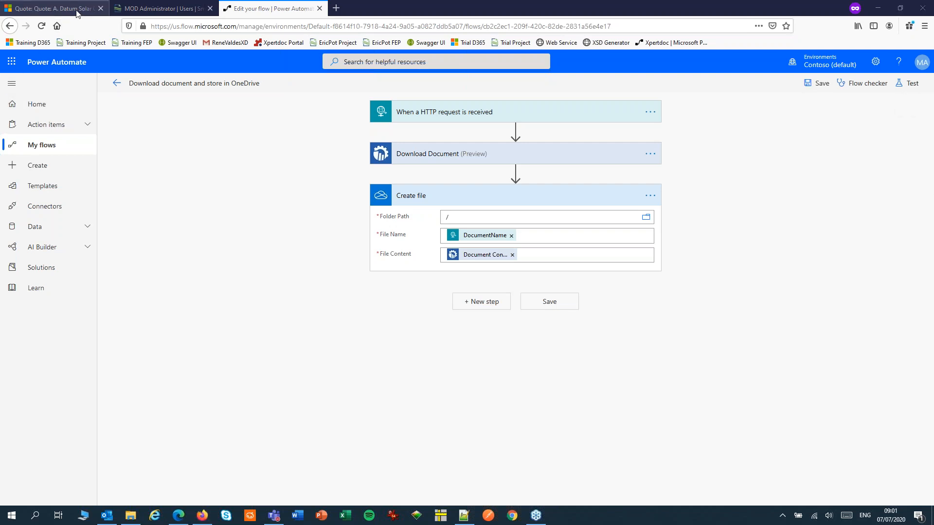
# - Run the Quote Flow smart flow on the A. Datum Solar Quote in Dynamics 365
pyautogui.click(50, 9)
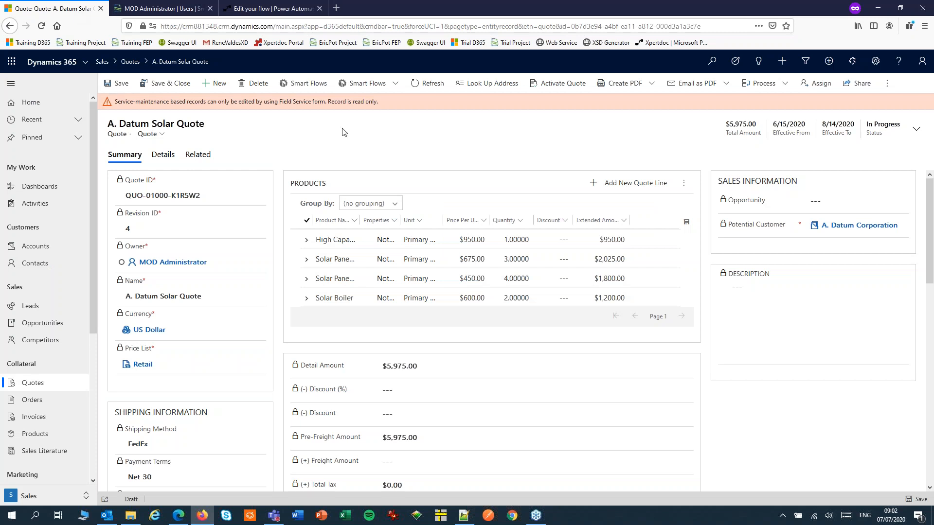
pyautogui.click(367, 83)
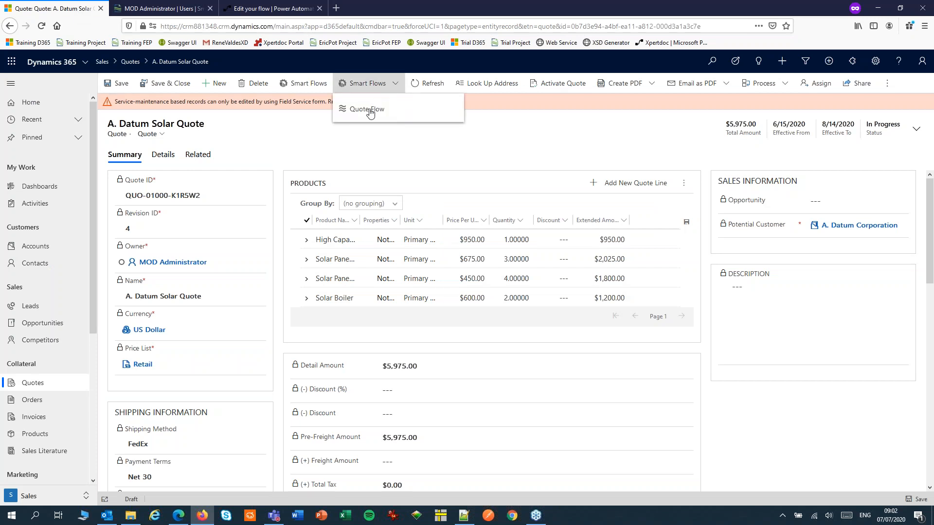
pyautogui.click(368, 109)
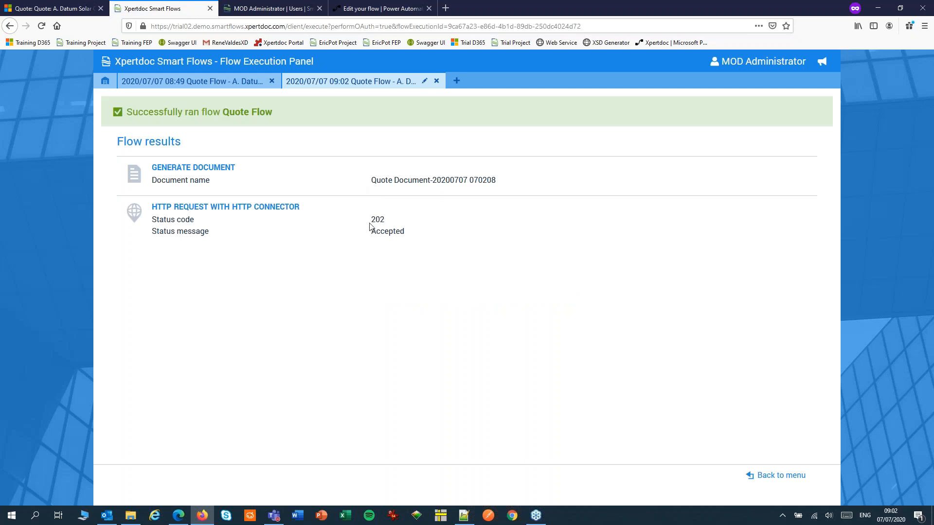
pyautogui.moveTo(392, 208)
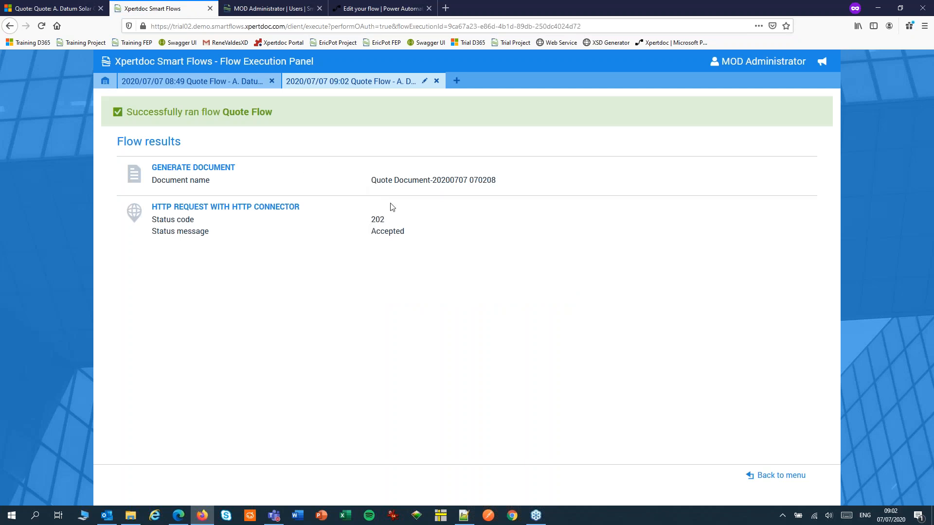
pyautogui.moveTo(395, 228)
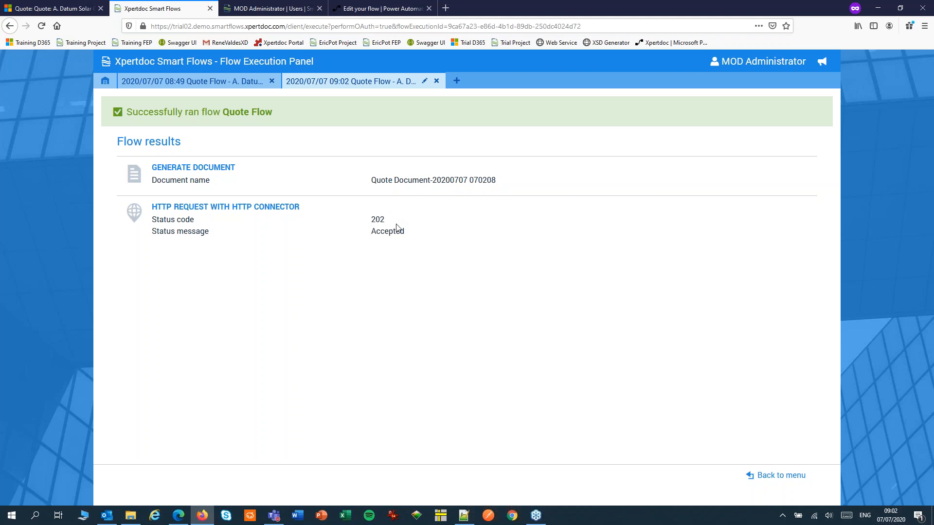
# - From the quote's Office 365 app launcher, open OneDrive in a new browser tab
pyautogui.click(51, 9)
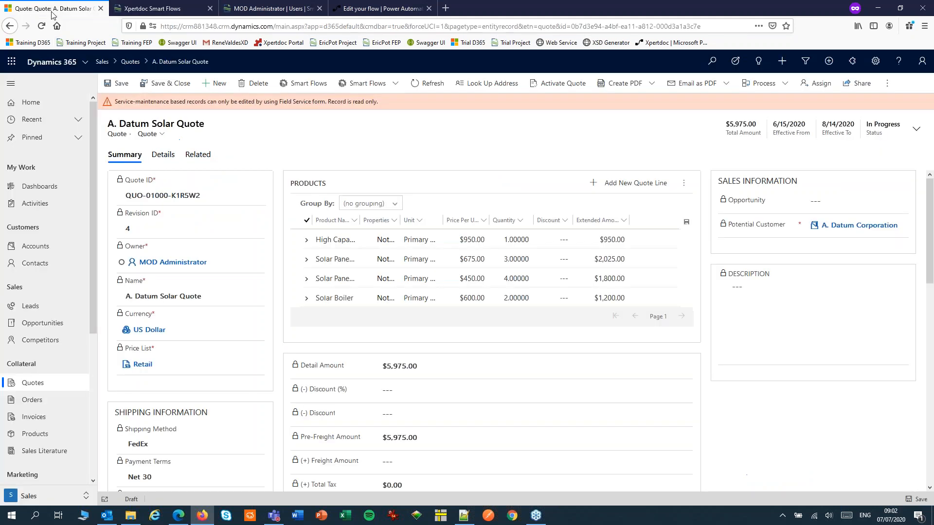
pyautogui.click(10, 61)
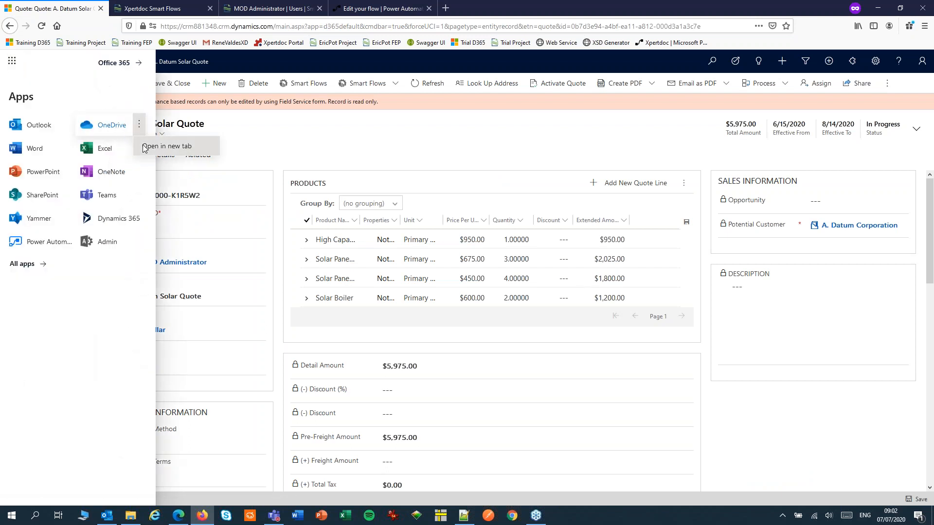
pyautogui.click(169, 146)
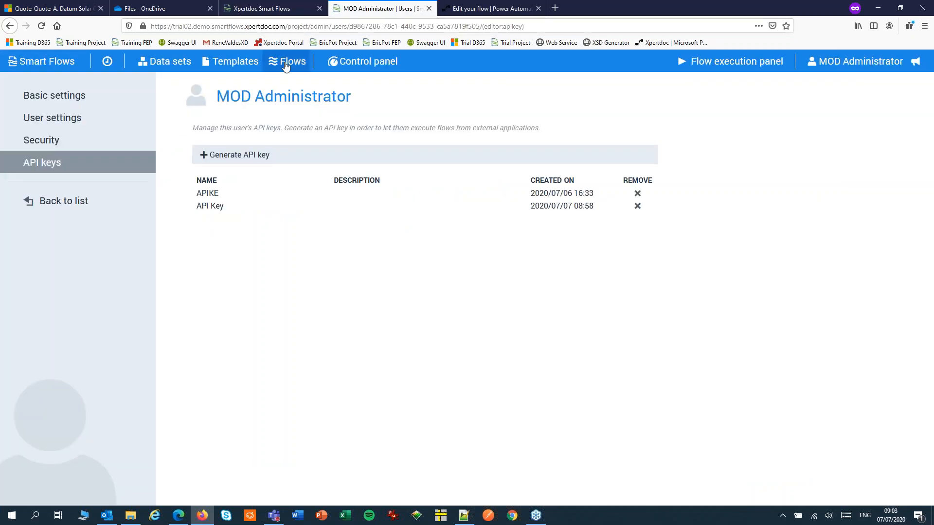
# - In Quote Flow's HTTP request body, append .pdf to DocumentName and save the changes
pyautogui.click(292, 60)
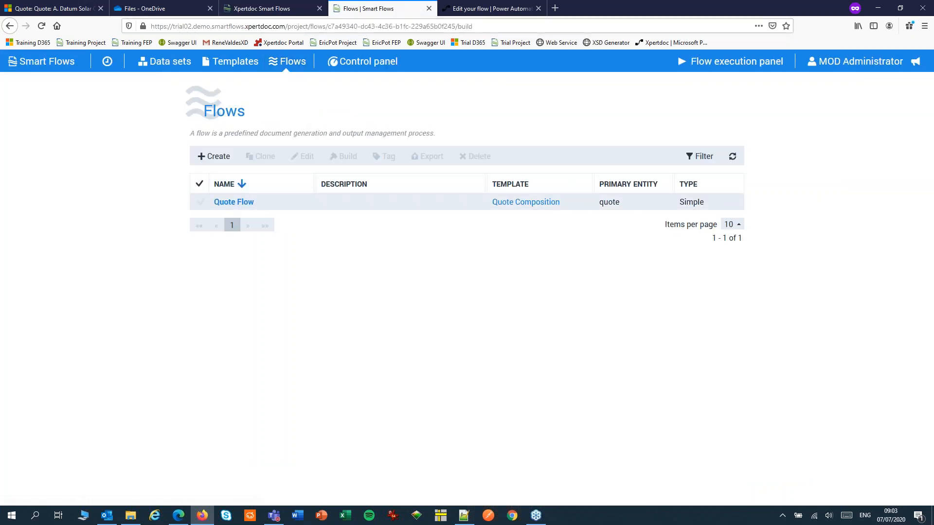
pyautogui.click(233, 202)
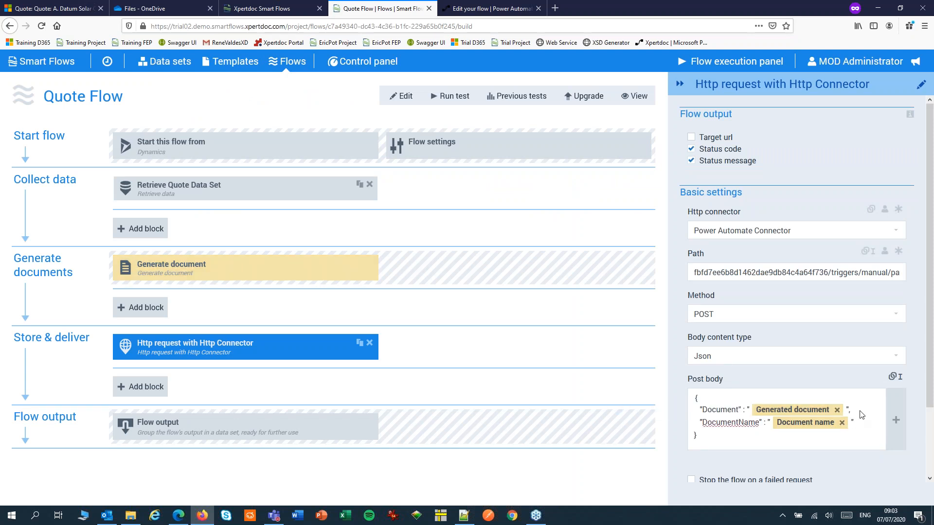
pyautogui.write('.pdf')
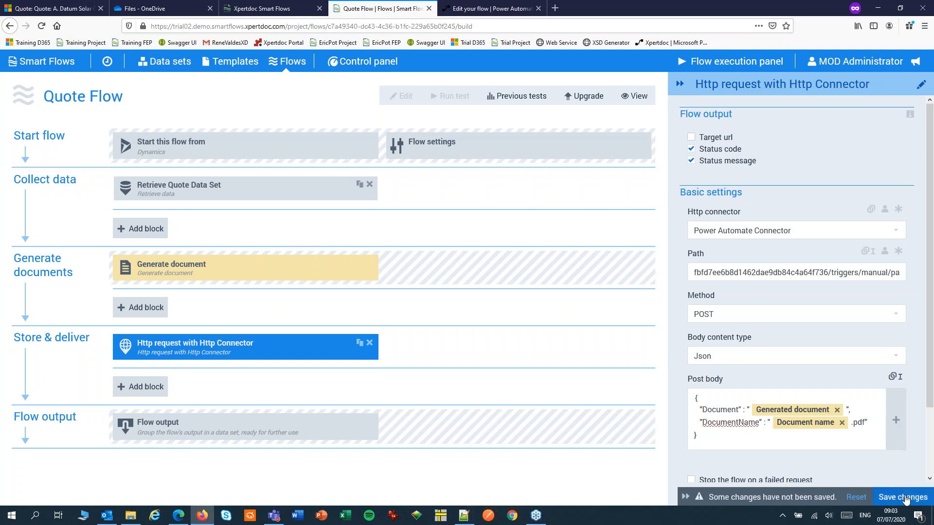
pyautogui.click(903, 497)
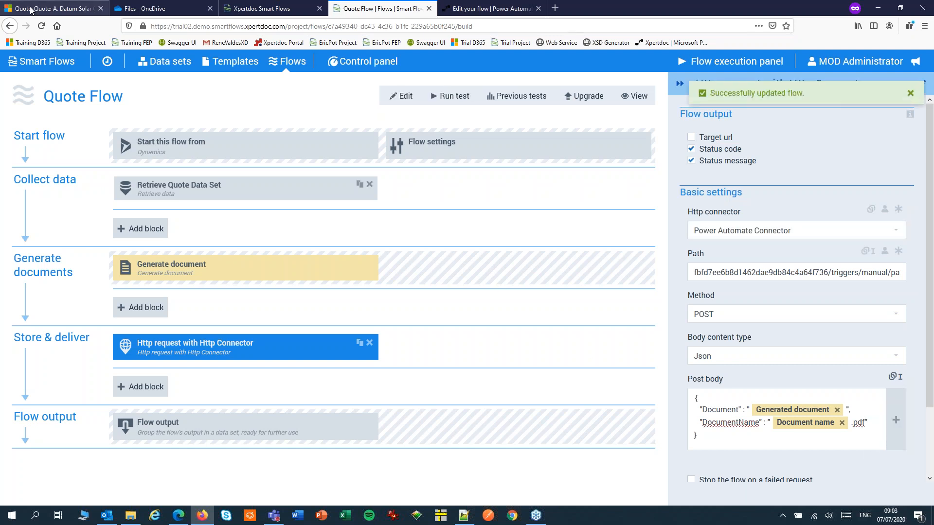
# - Run Quote Flow on the quote again, then go to the OneDrive Files tab
pyautogui.click(50, 9)
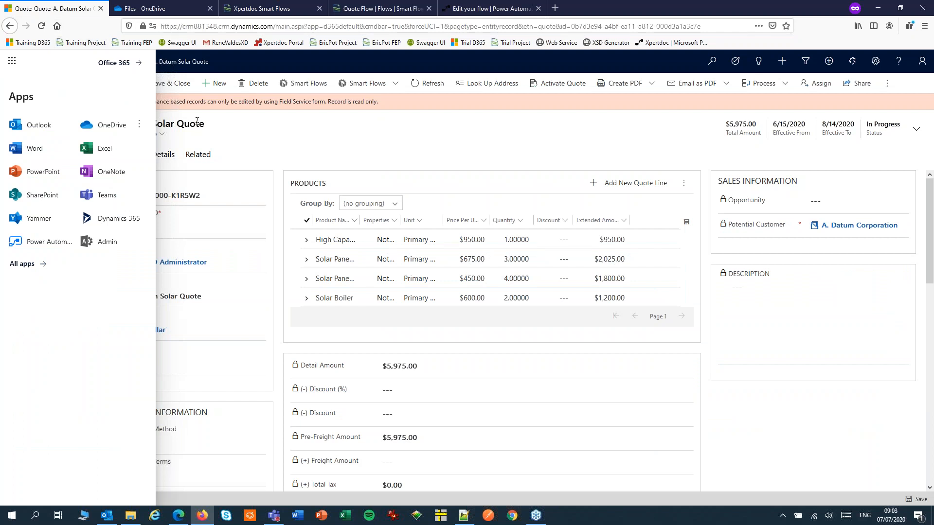
pyautogui.click(366, 83)
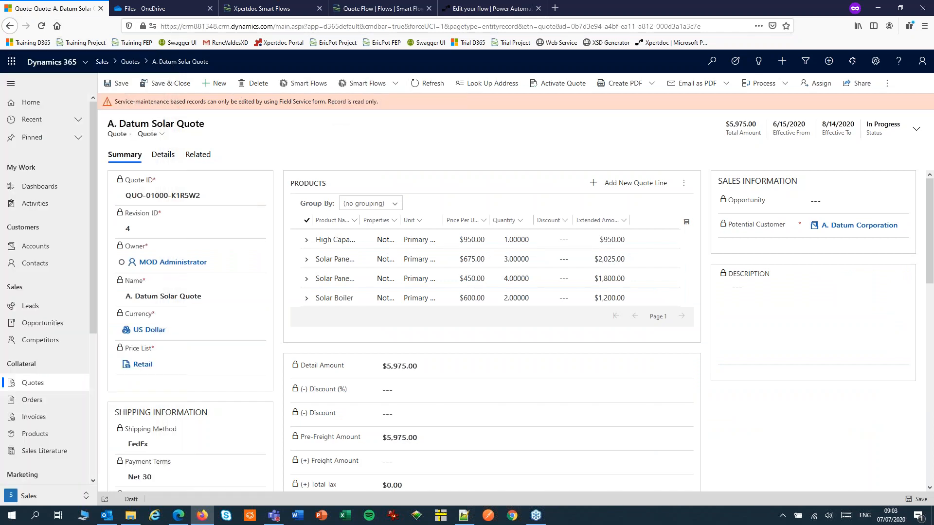
pyautogui.click(163, 9)
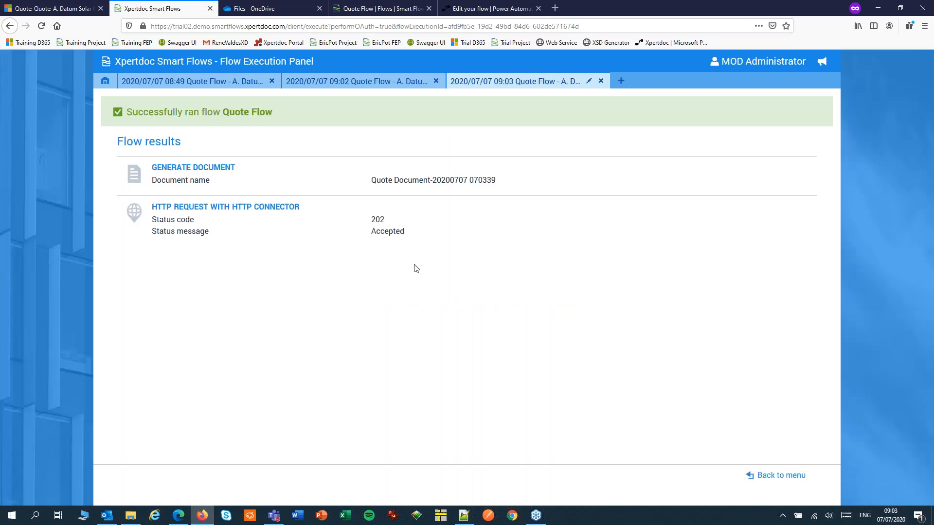
pyautogui.moveTo(319, 149)
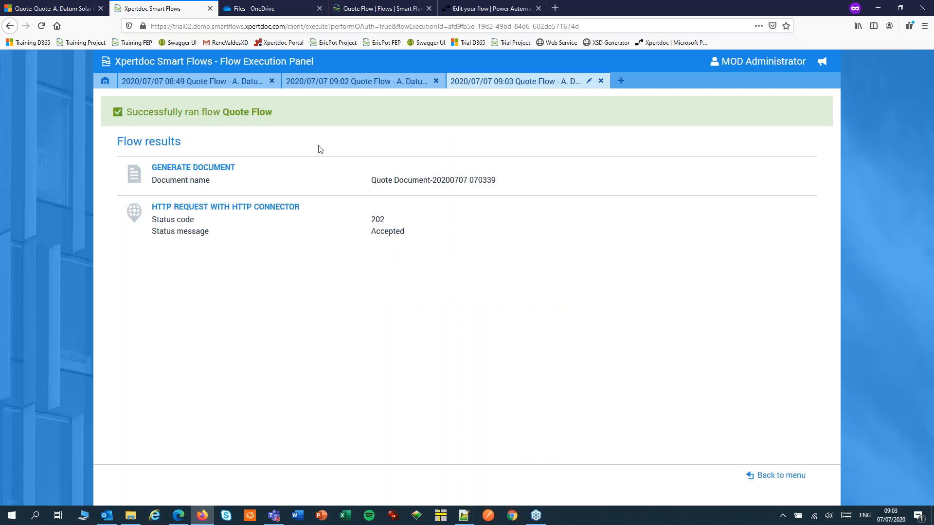
pyautogui.click(269, 8)
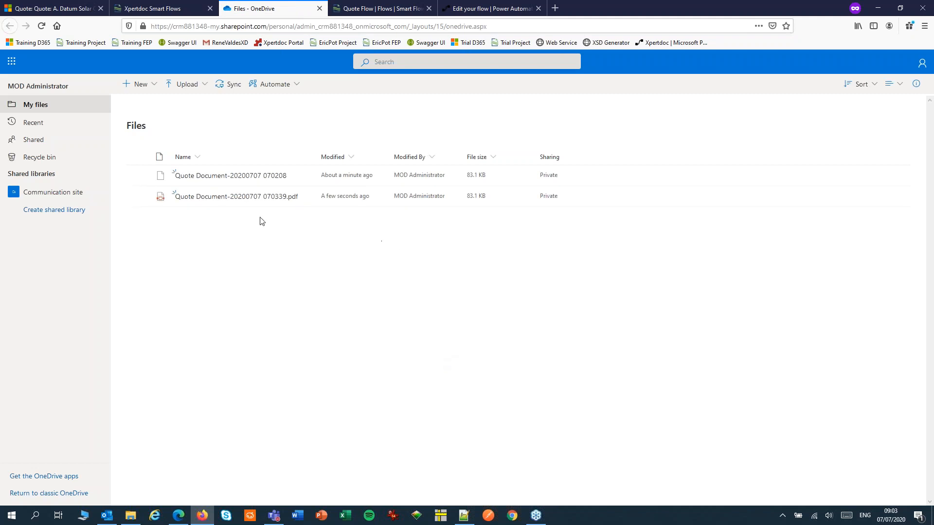
# - Refresh OneDrive and open Quote Document-20200707 070339.pdf to view the price quotation
pyautogui.click(224, 195)
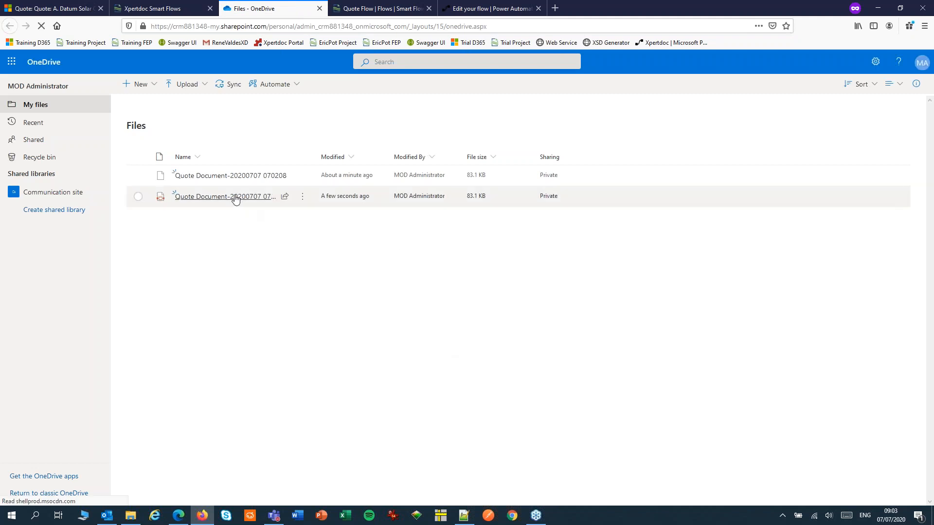
pyautogui.click(223, 196)
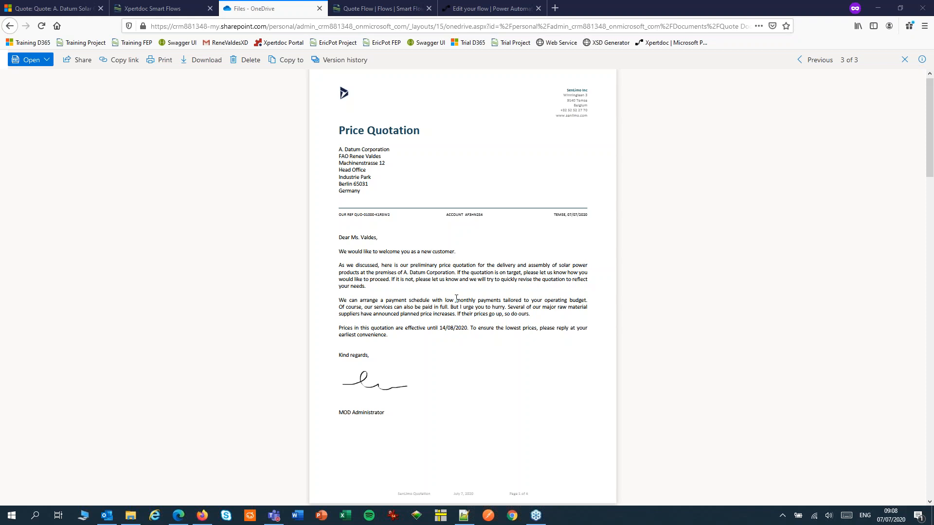
pyautogui.moveTo(203, 332)
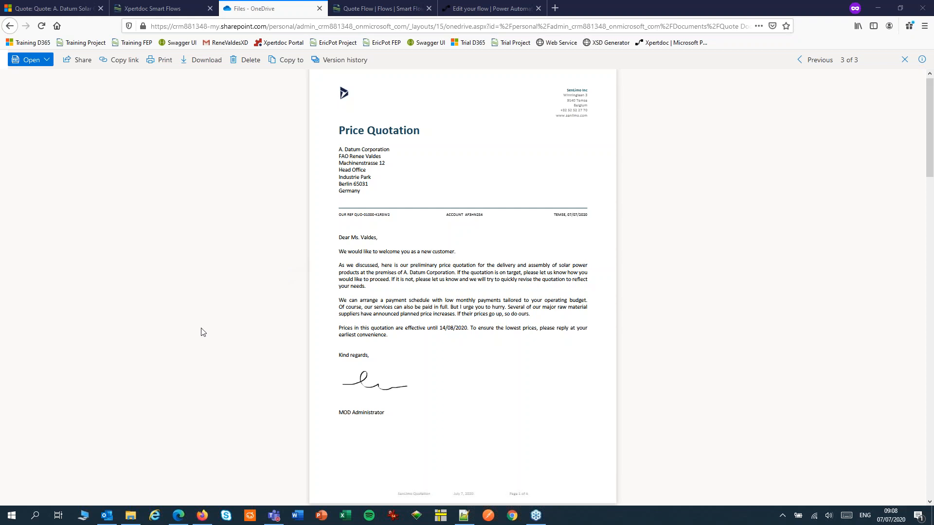